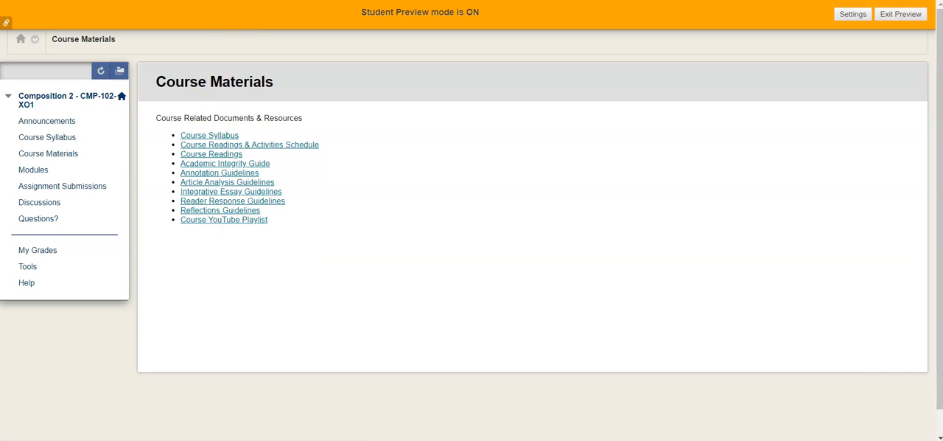
# Open the Article Analysis Guidelines link on the Course Materials page.
pyautogui.click(227, 182)
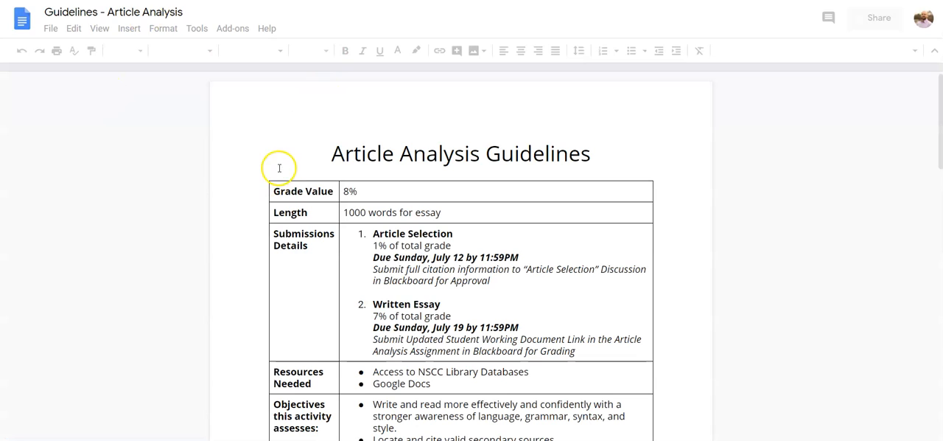
pyautogui.click(332, 153)
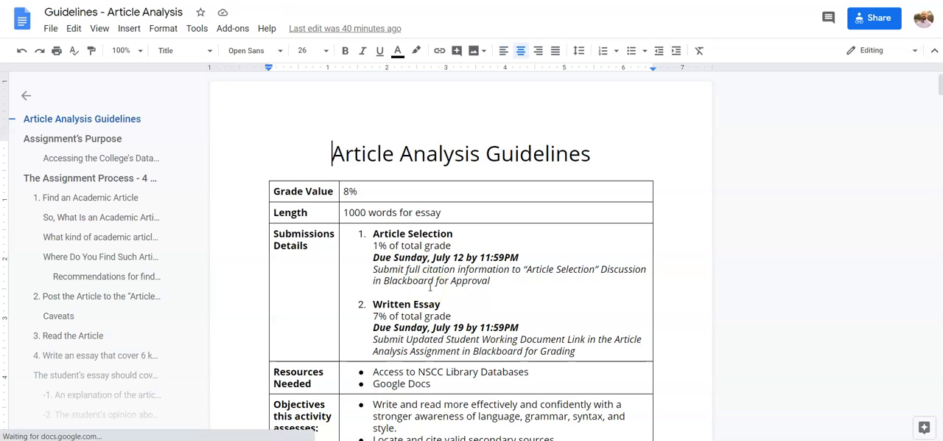
pyautogui.doubleClick(412, 233)
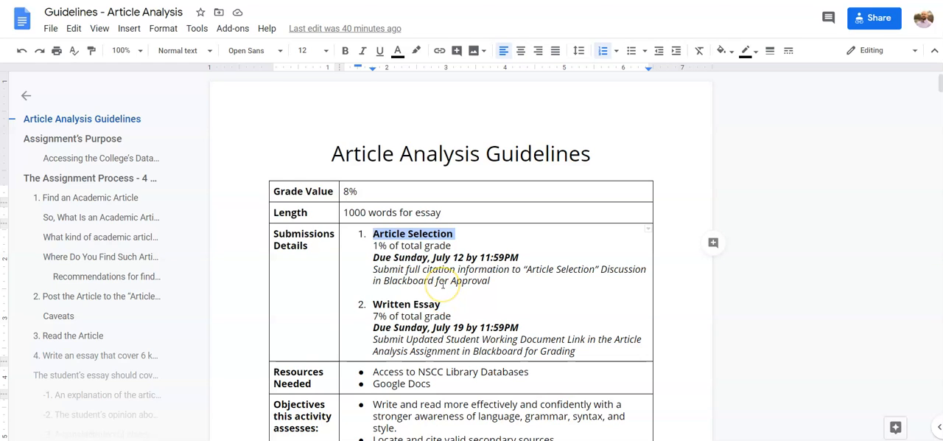
pyautogui.scroll(-3)
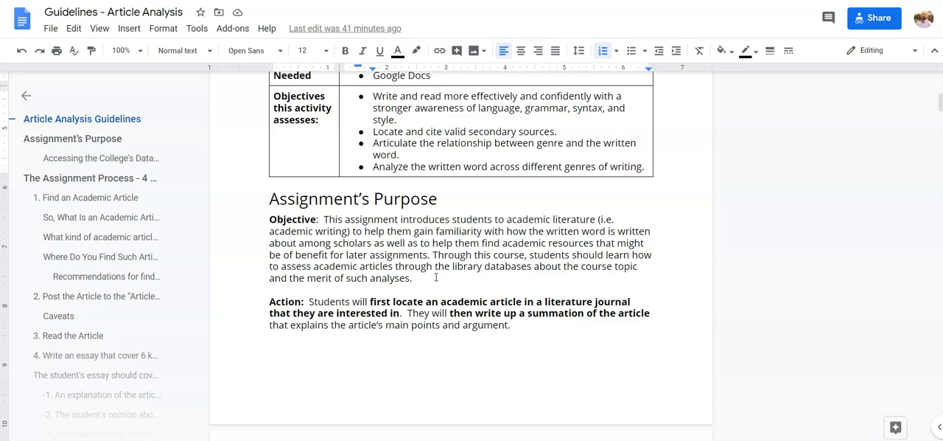
pyautogui.scroll(-3)
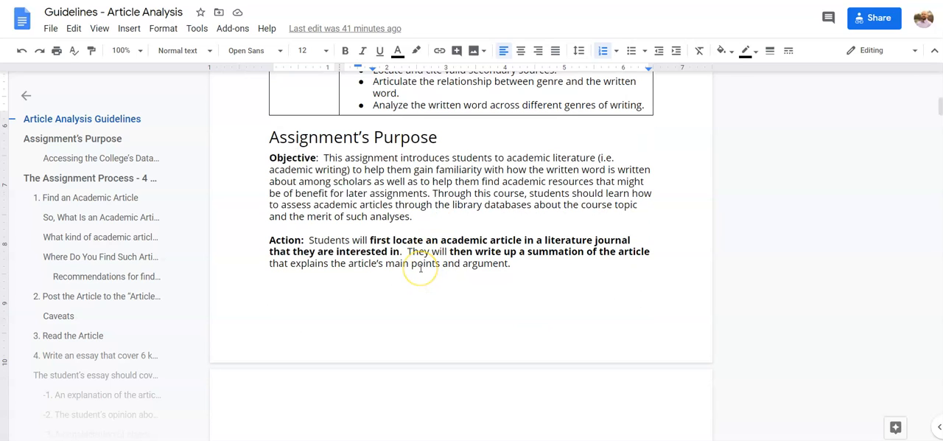
pyautogui.scroll(-3)
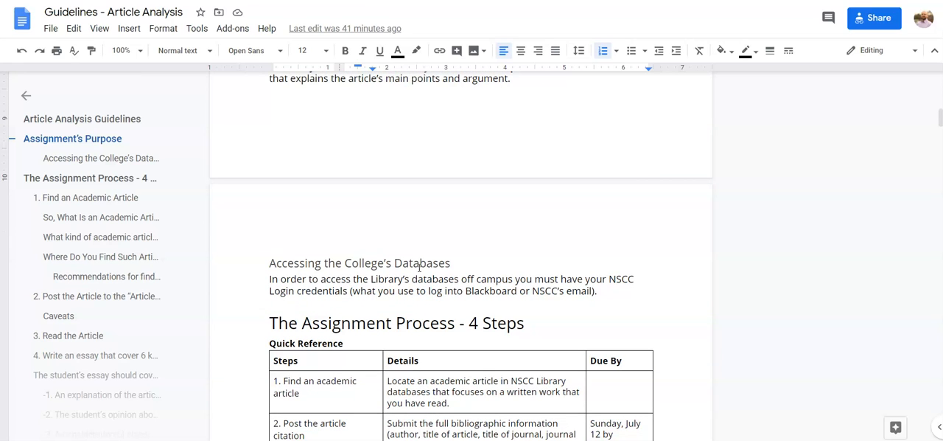
pyautogui.scroll(-3)
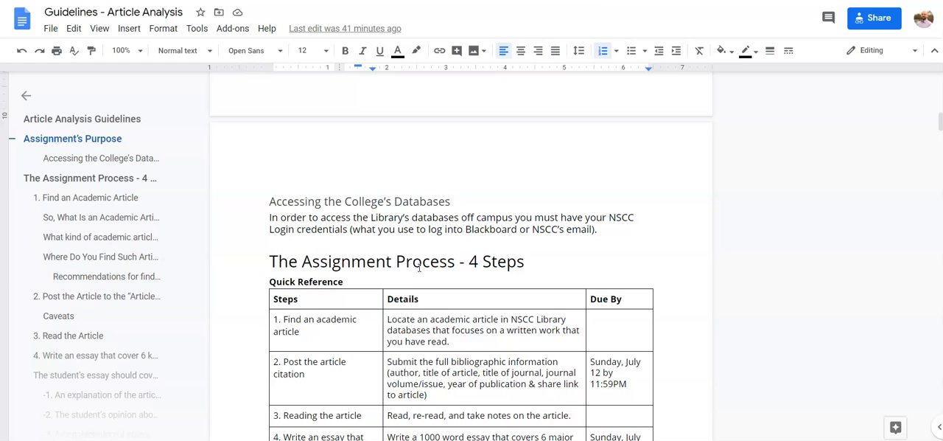
pyautogui.scroll(-3)
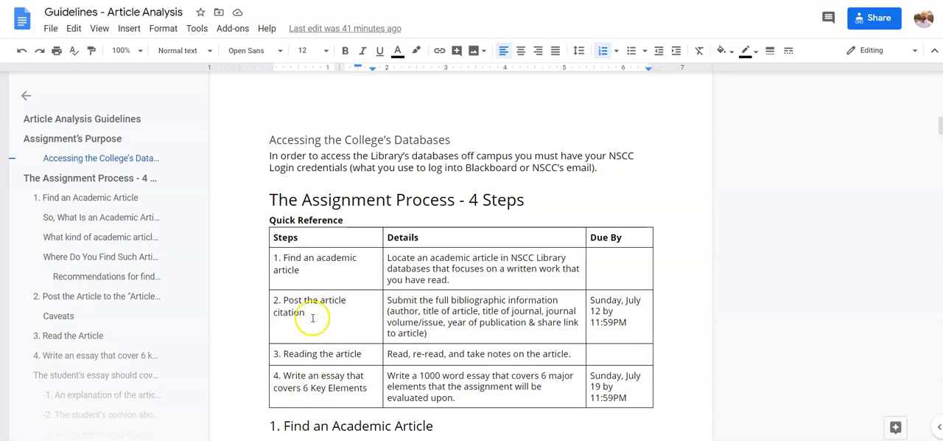
pyautogui.scroll(-3)
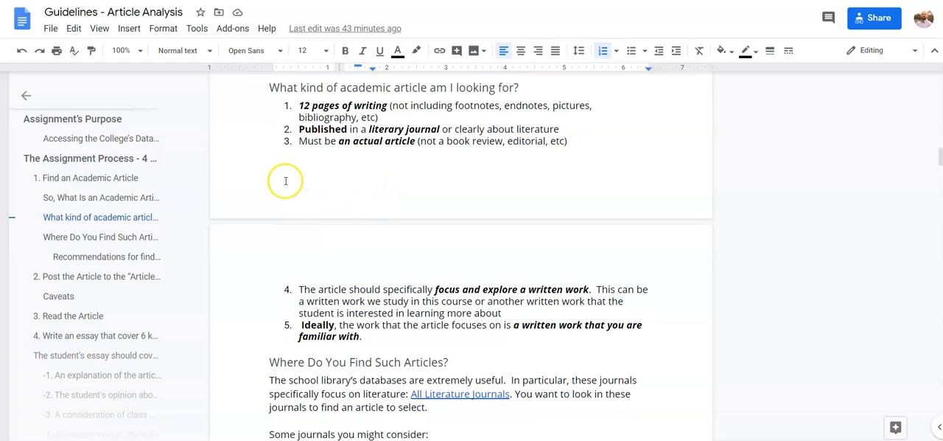
# Scroll to 'Where Do You Find Such Articles?' and follow the All Literature Journals link.
pyautogui.scroll(-3)
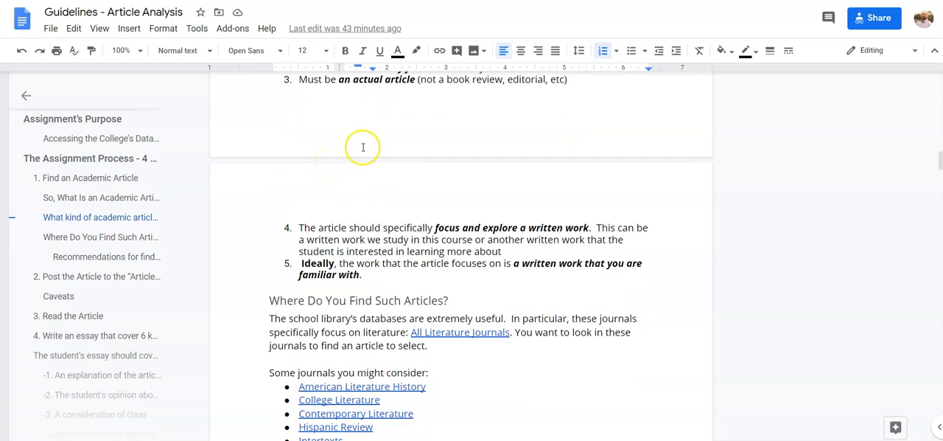
pyautogui.moveTo(447, 99)
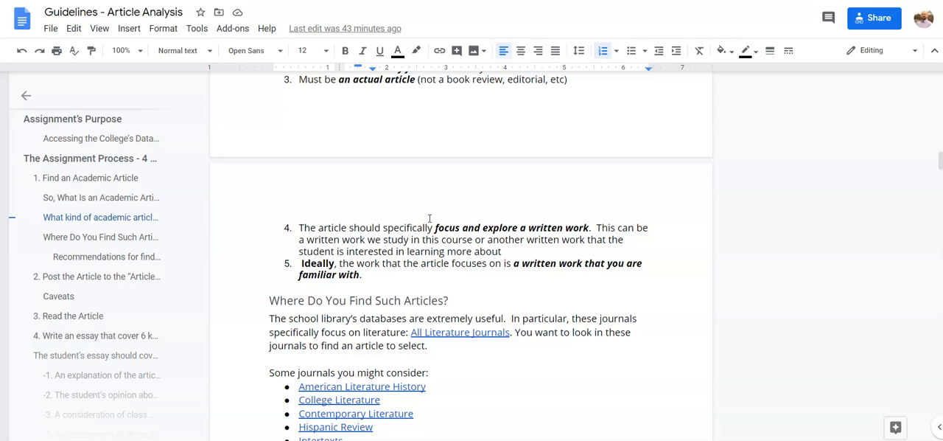
pyautogui.moveTo(436, 221)
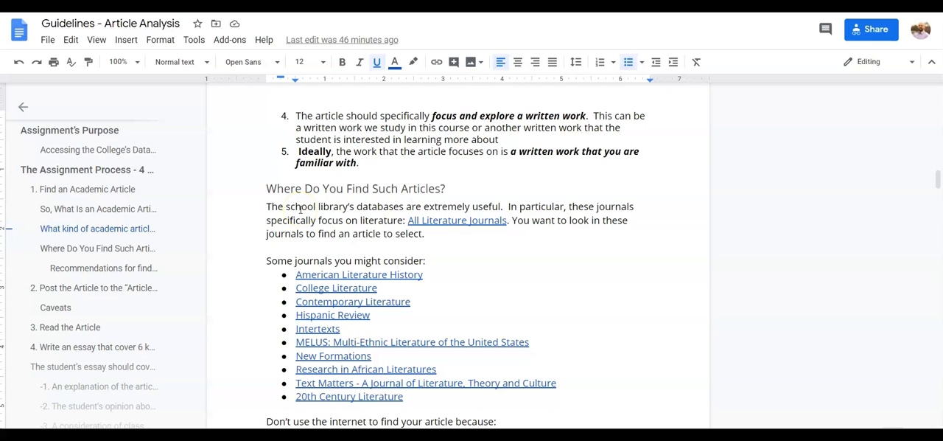
pyautogui.scroll(-3)
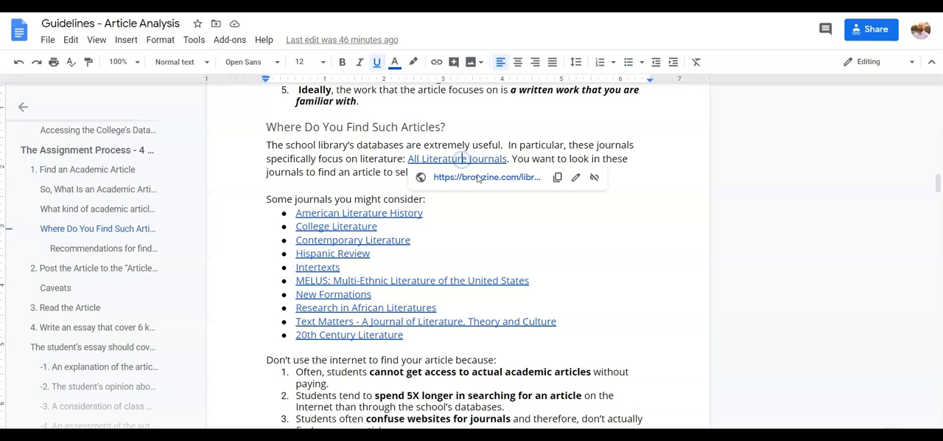
pyautogui.click(457, 158)
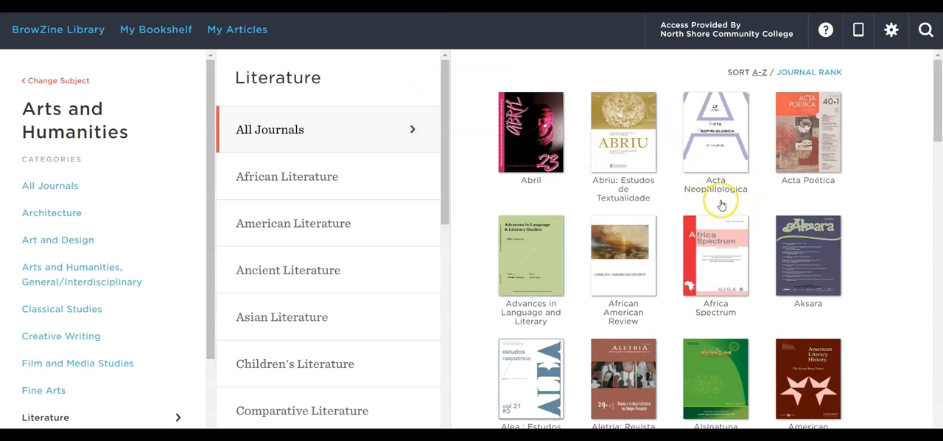
# Scroll through BrowZine's Literature journal covers.
pyautogui.scroll(-3)
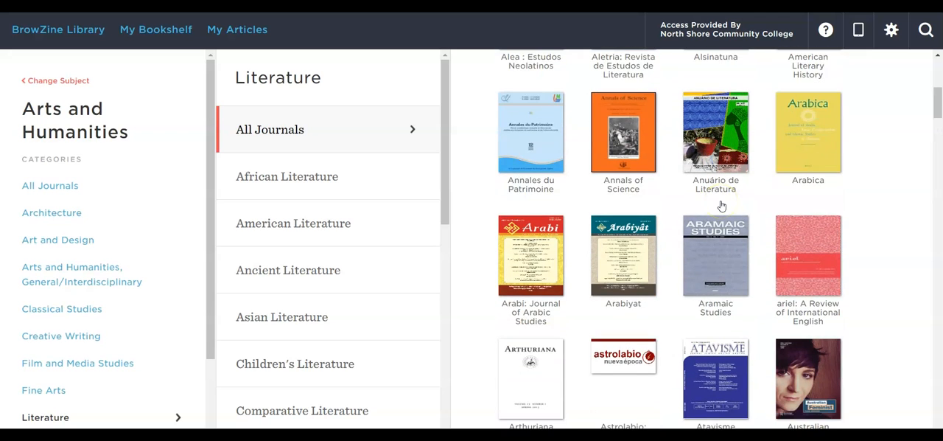
pyautogui.scroll(-3)
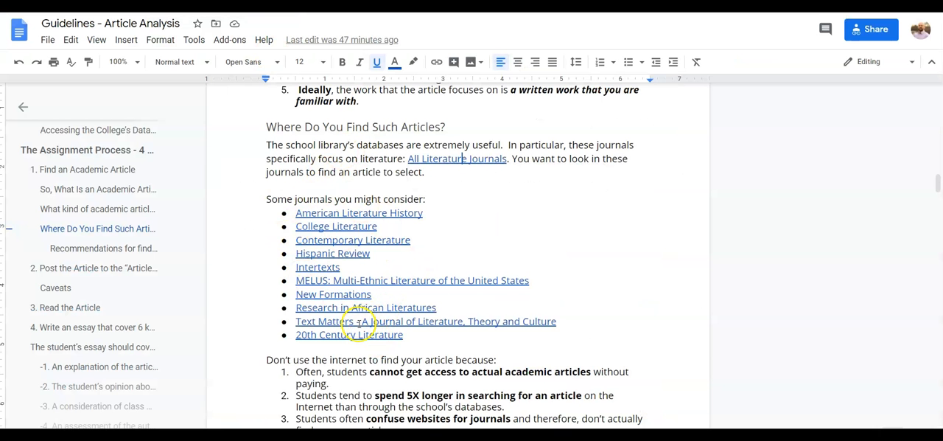
pyautogui.moveTo(331, 339)
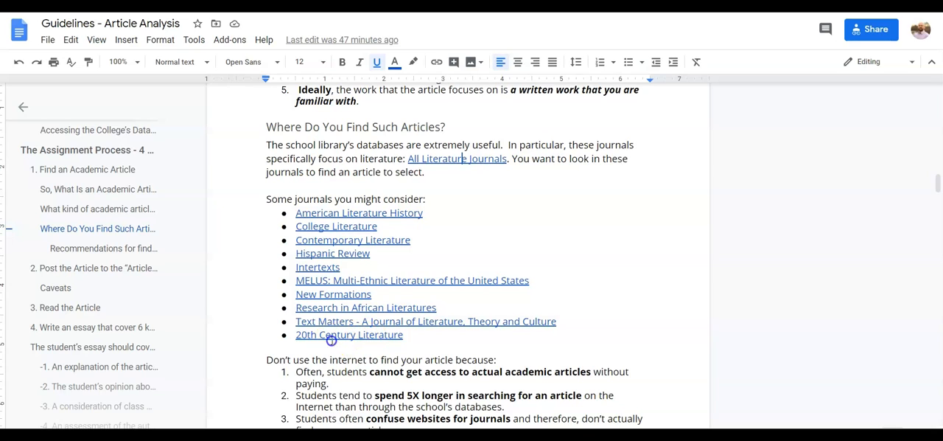
# Open the 20th Century Literature journal page, scroll its issues, and choose See All.
pyautogui.click(348, 334)
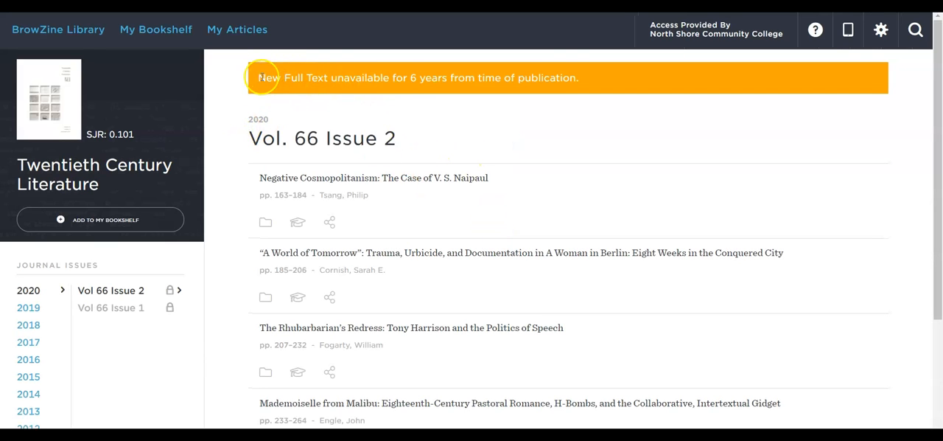
pyautogui.moveTo(264, 74)
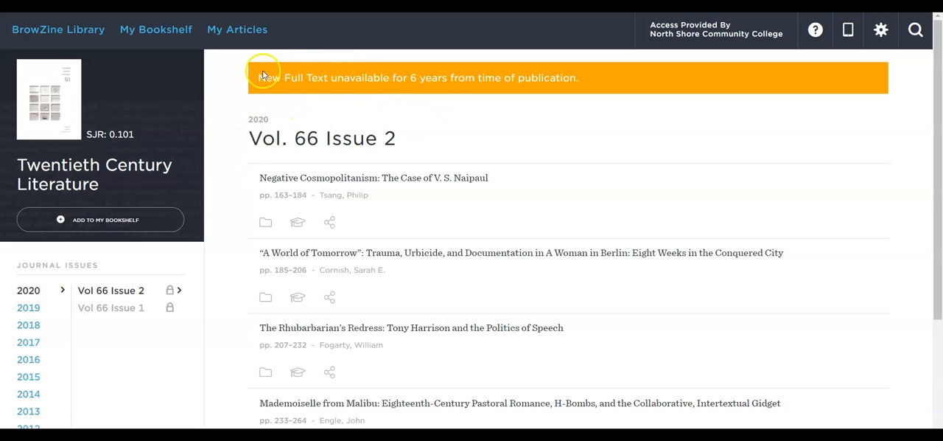
pyautogui.moveTo(549, 82)
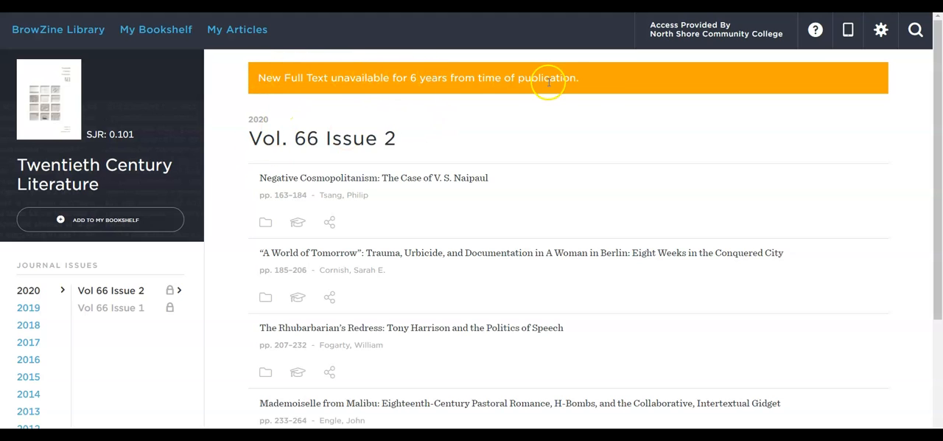
pyautogui.moveTo(332, 125)
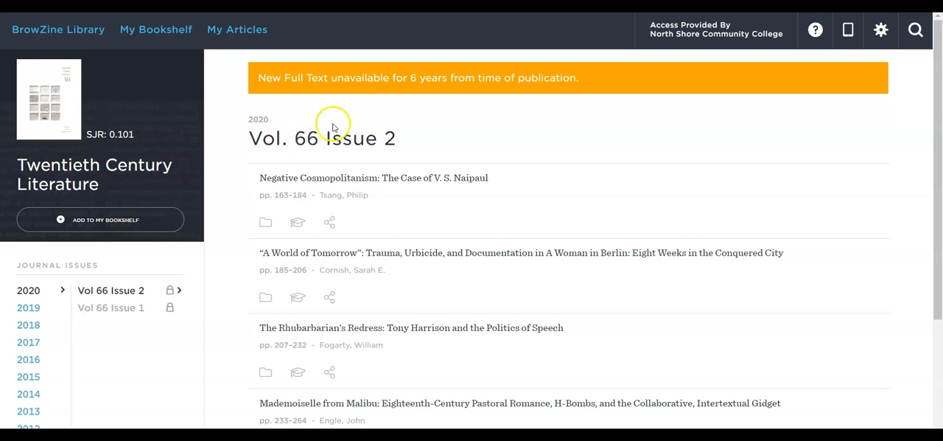
pyautogui.scroll(-3)
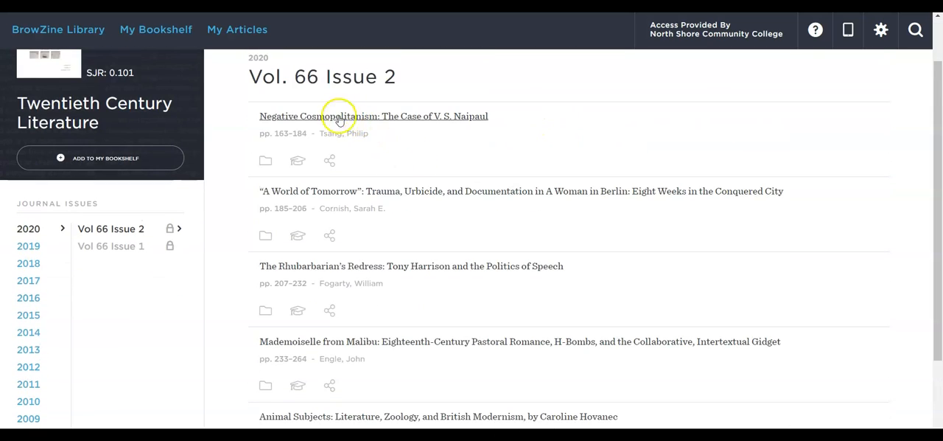
pyautogui.scroll(-3)
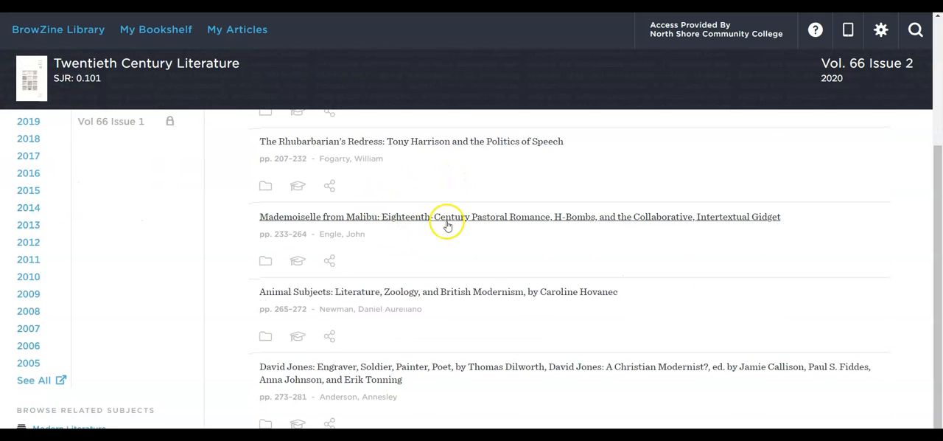
pyautogui.moveTo(400, 343)
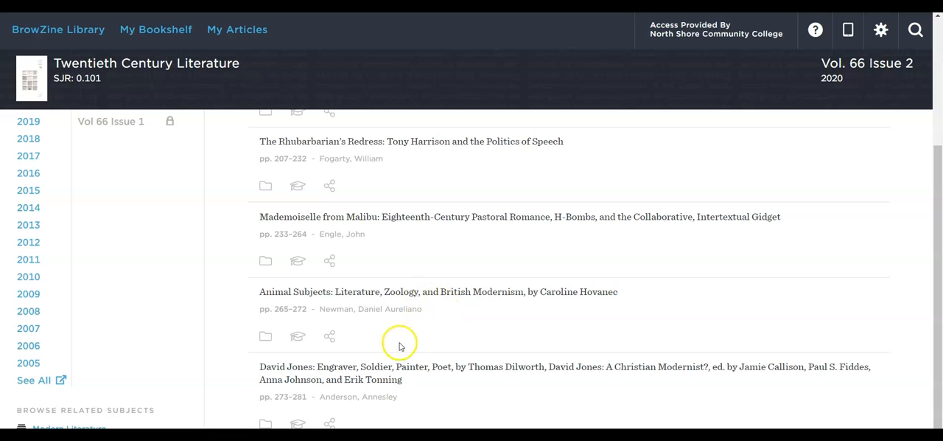
pyautogui.moveTo(391, 216)
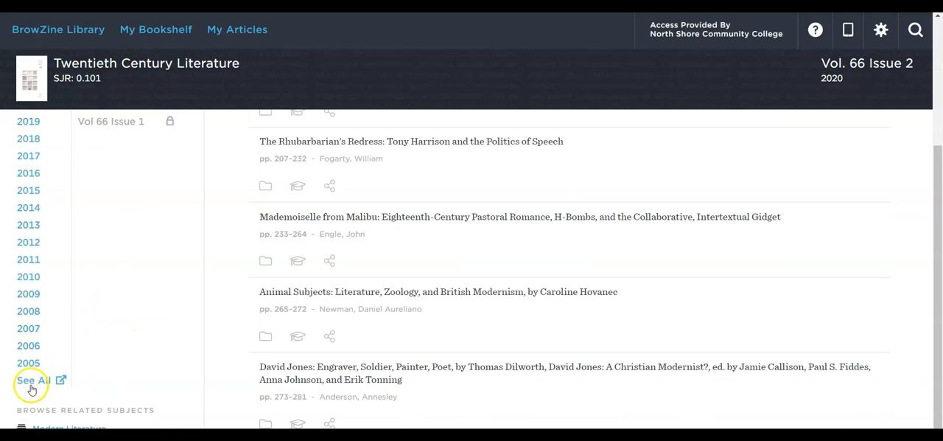
pyautogui.click(32, 380)
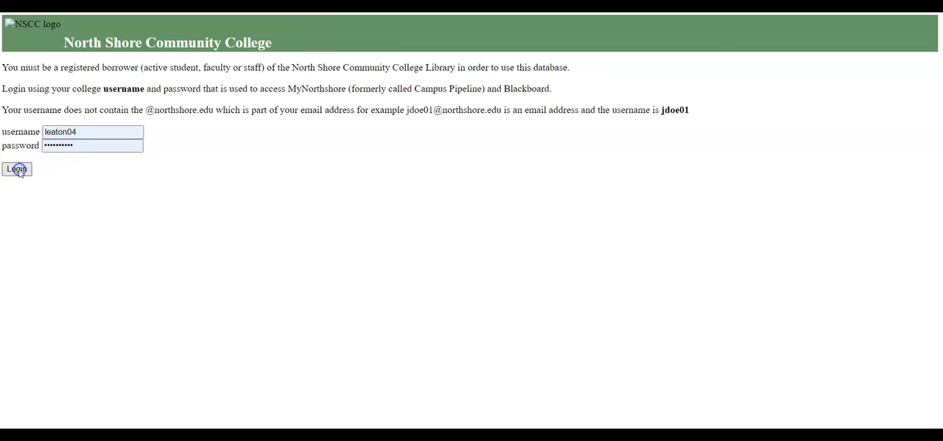
# Log in to the North Shore Community College library database.
pyautogui.click(16, 169)
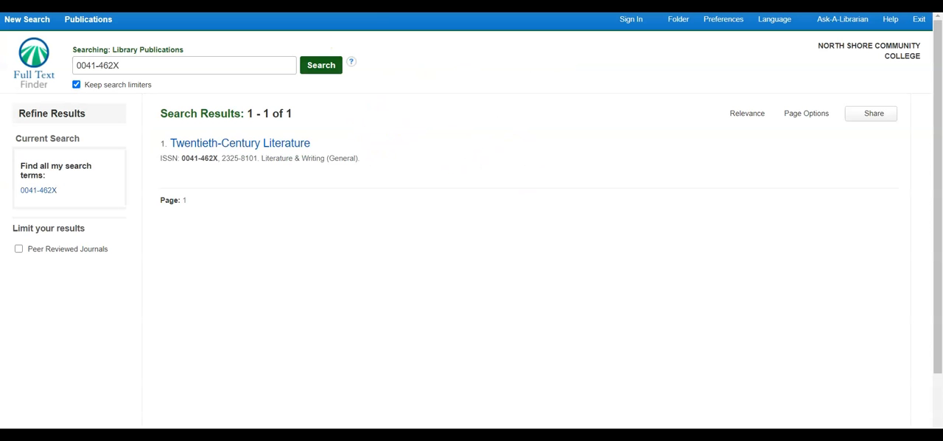
# Open the Twentieth-Century Literature publication record and start a search within it.
pyautogui.click(240, 142)
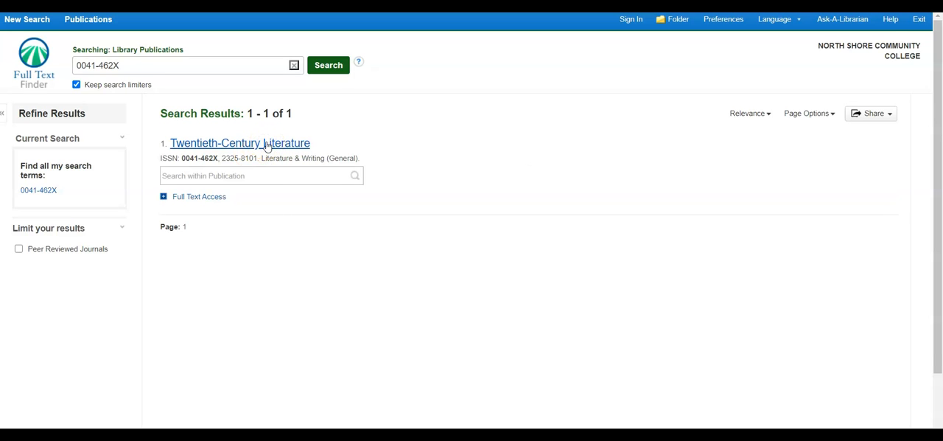
pyautogui.click(239, 143)
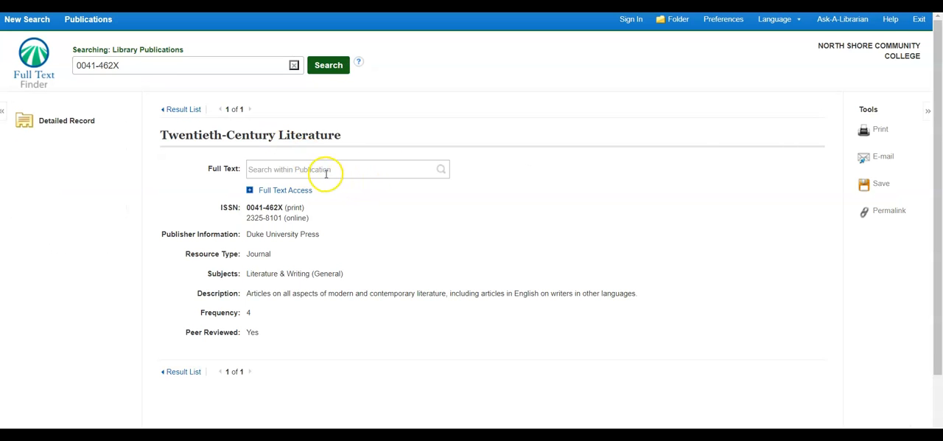
pyautogui.click(339, 168)
pyautogui.write('"Belov')
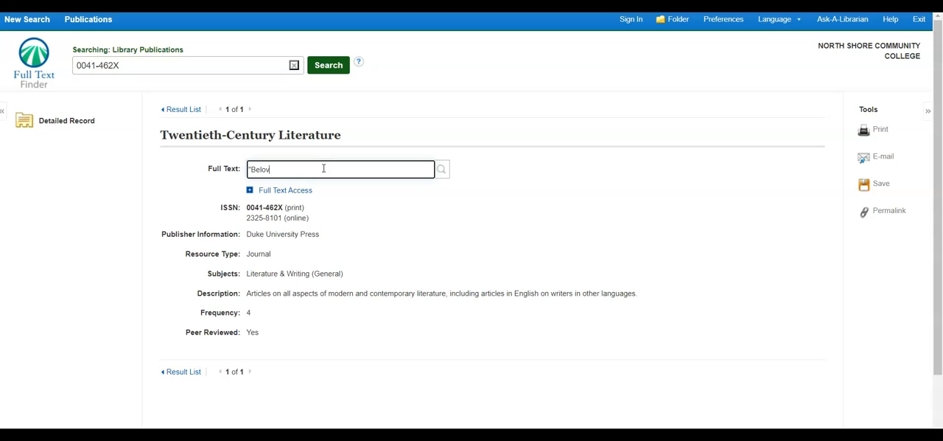
# Search the journal for Toni Morrison's Beloved and open the 'A New Hystery' record.
pyautogui.write('ed"')
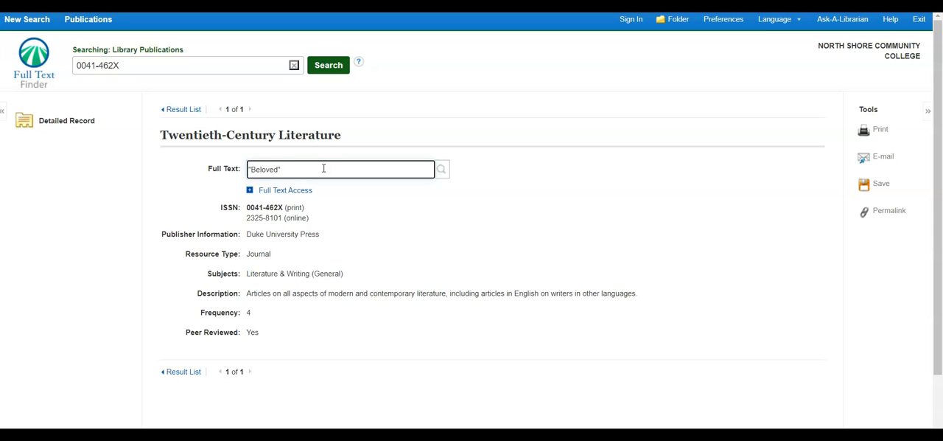
pyautogui.write('1')
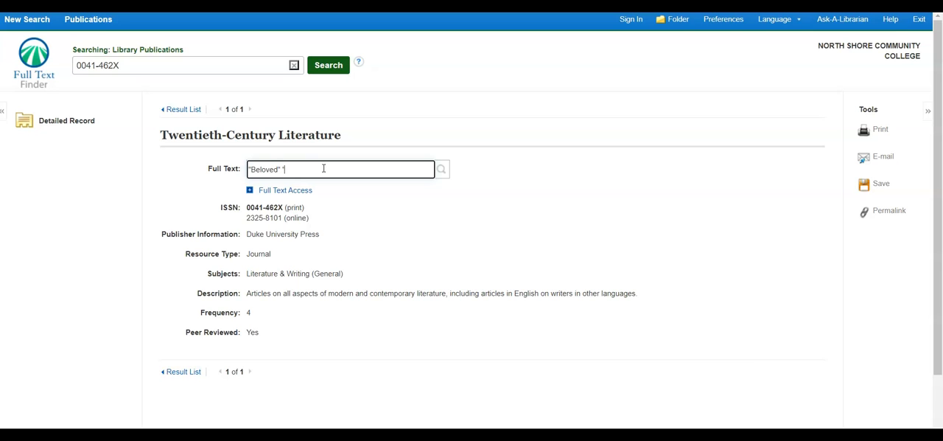
pyautogui.write('tor')
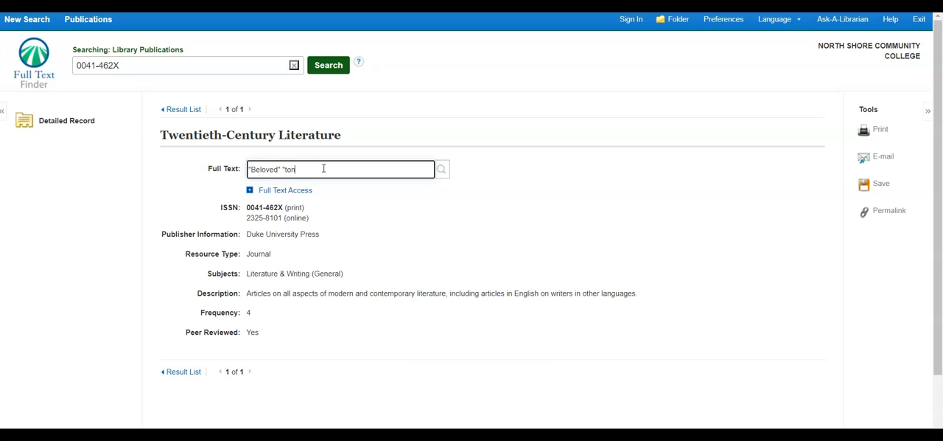
pyautogui.write('oni morrison')
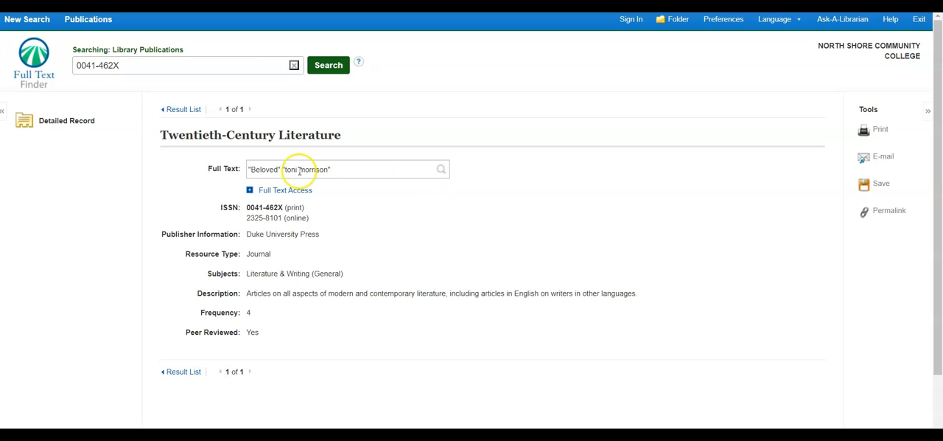
pyautogui.moveTo(425, 168)
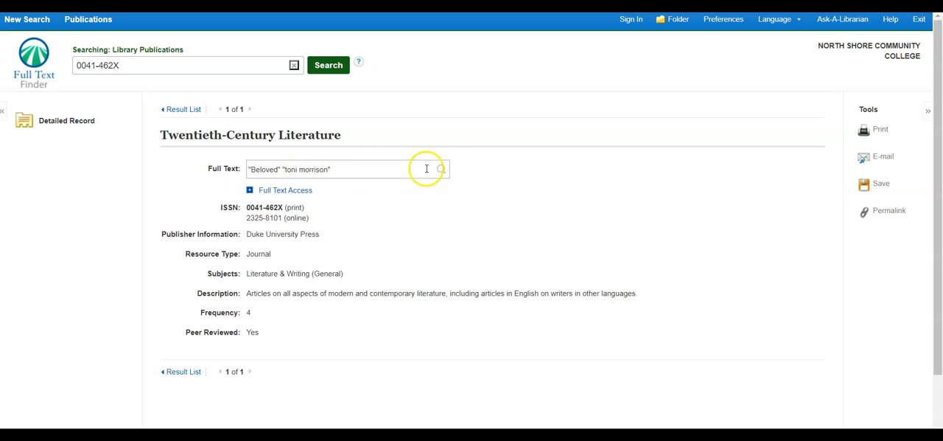
pyautogui.click(339, 169)
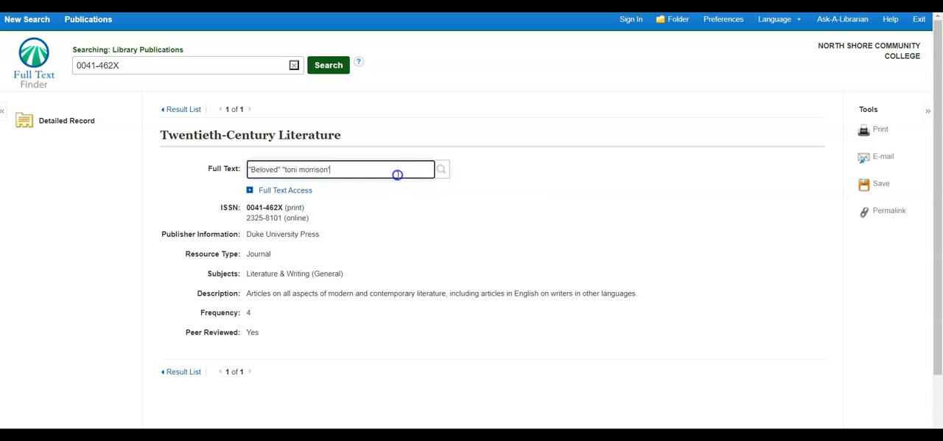
pyautogui.click(441, 169)
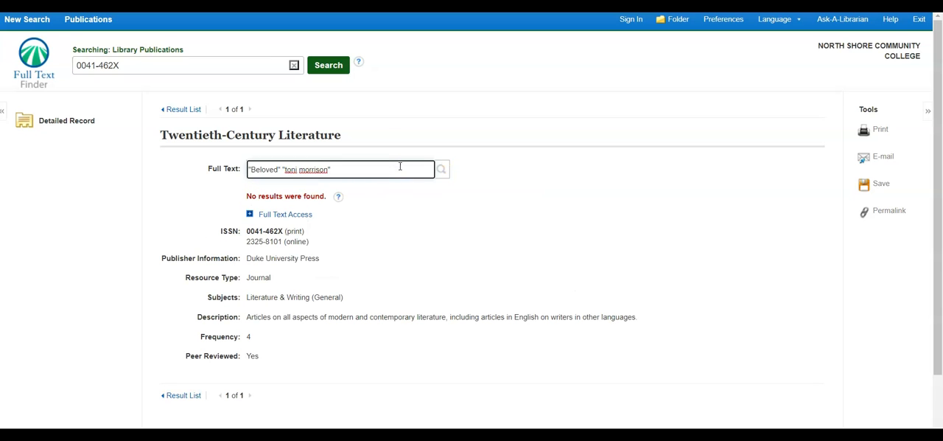
pyautogui.moveTo(145, 380)
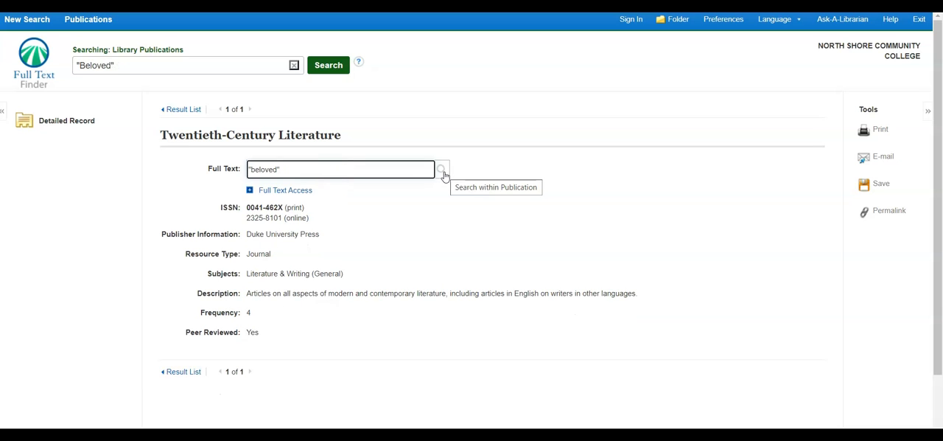
pyautogui.moveTo(457, 199)
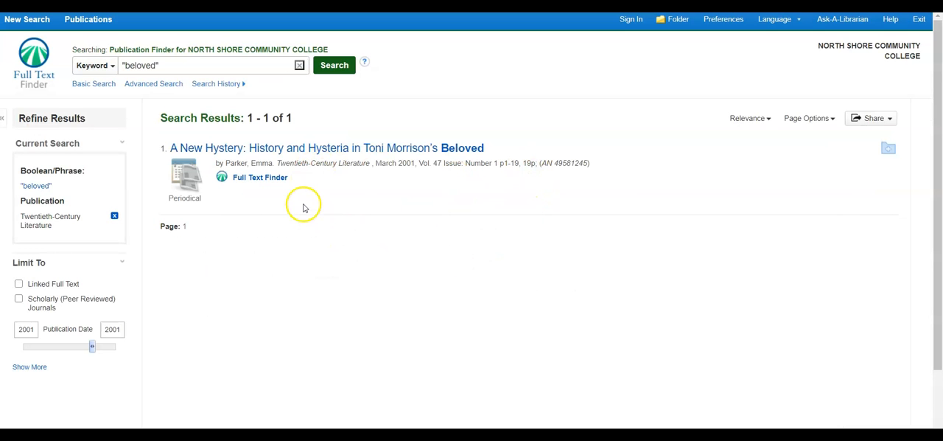
pyautogui.moveTo(351, 163)
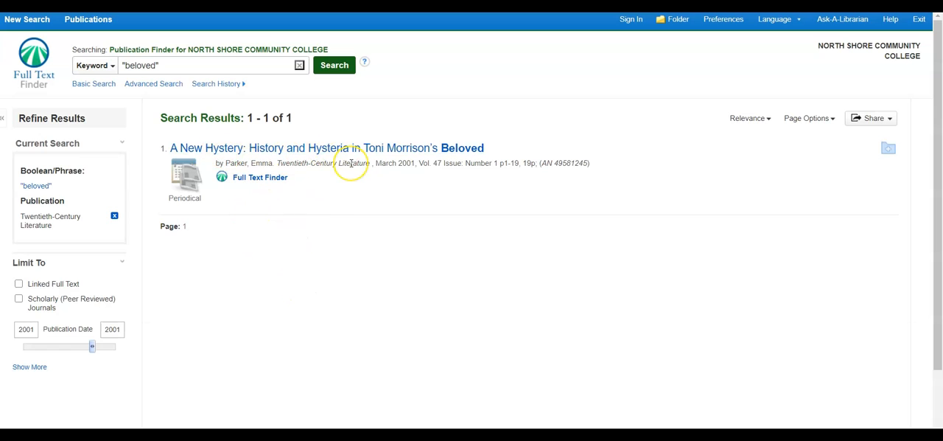
pyautogui.moveTo(303, 188)
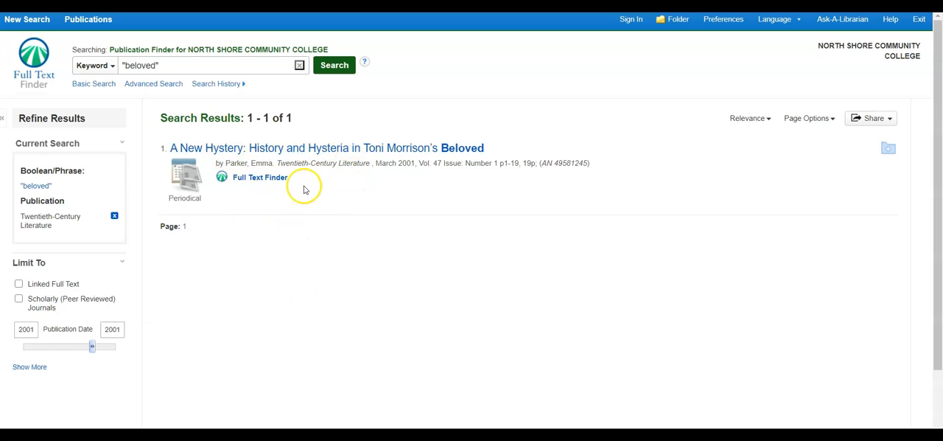
pyautogui.moveTo(190, 162)
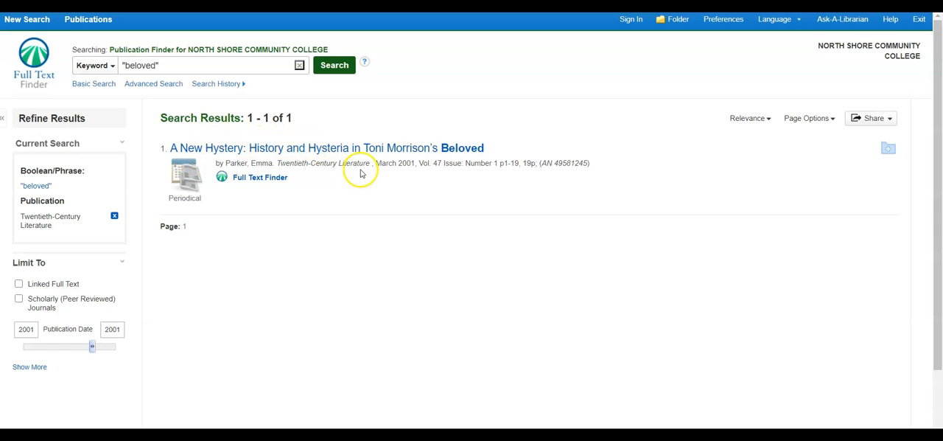
pyautogui.moveTo(409, 173)
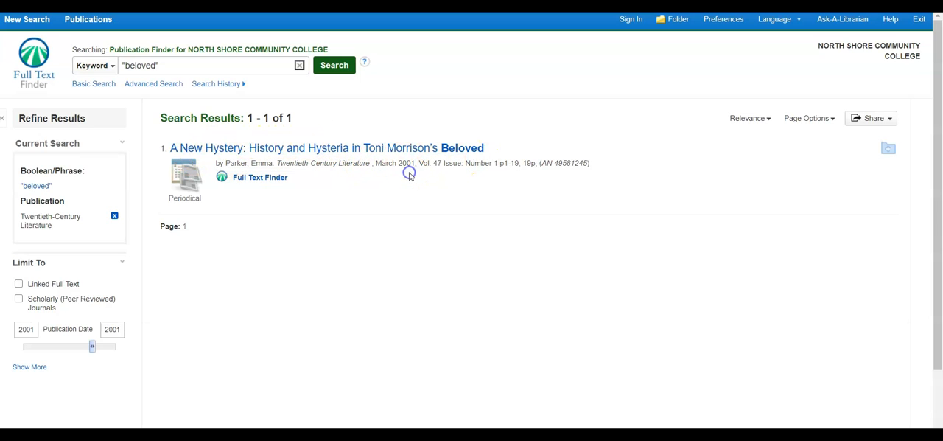
pyautogui.moveTo(439, 173)
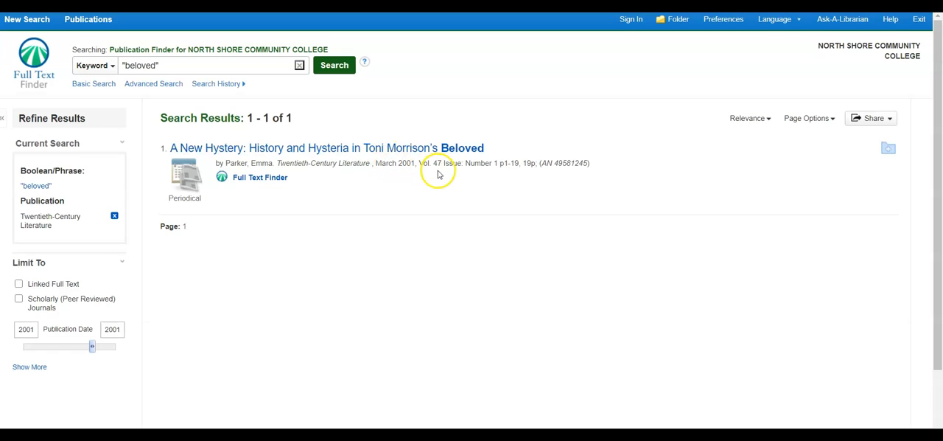
pyautogui.moveTo(505, 164)
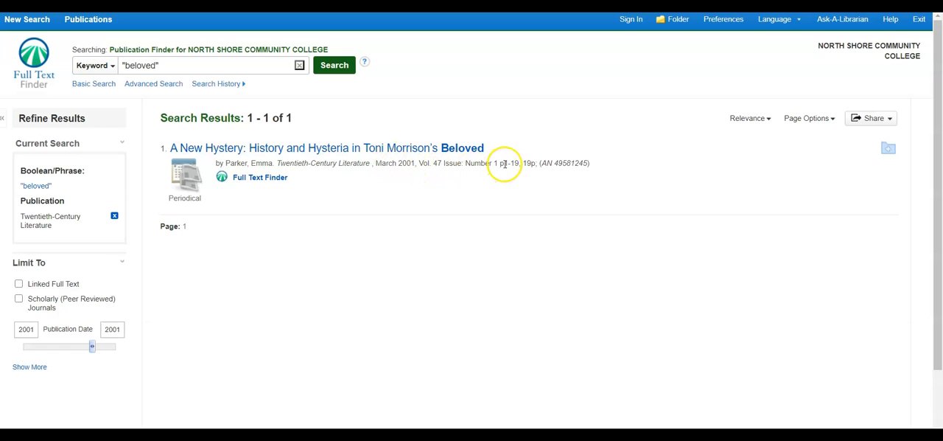
pyautogui.doubleClick(511, 163)
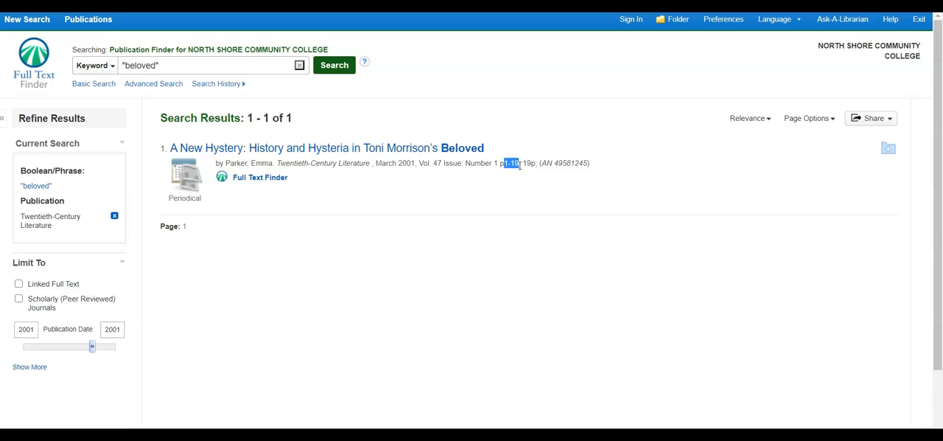
pyautogui.moveTo(343, 147)
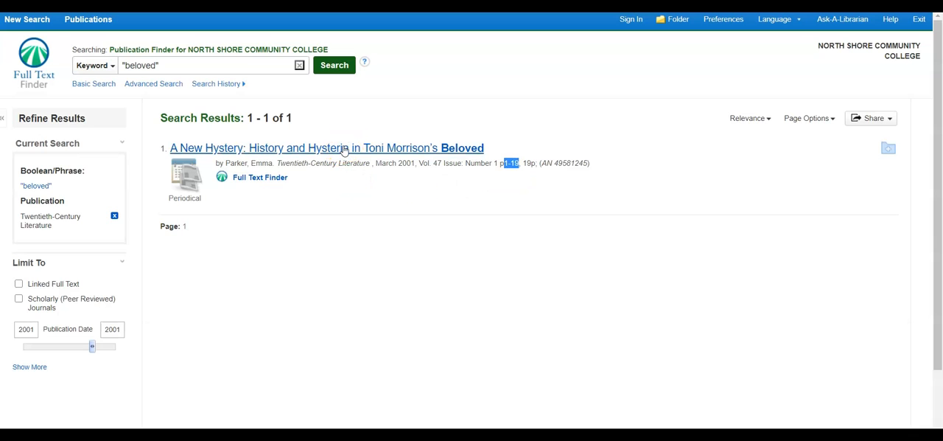
pyautogui.click(326, 147)
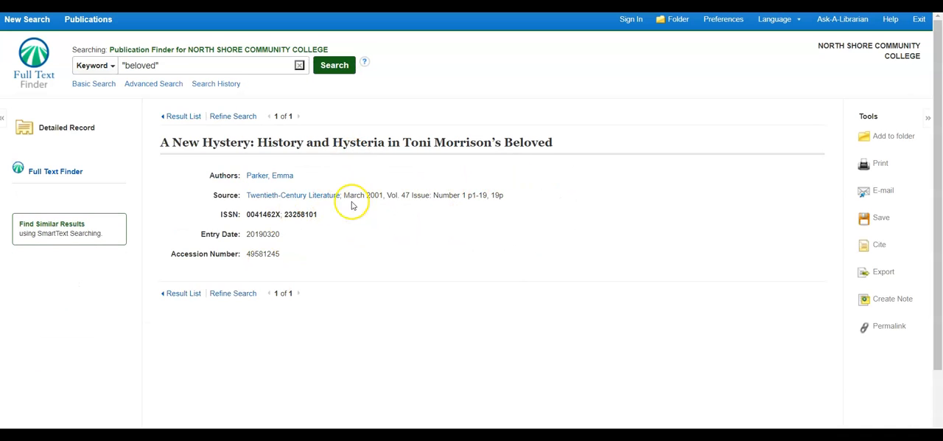
pyautogui.moveTo(314, 212)
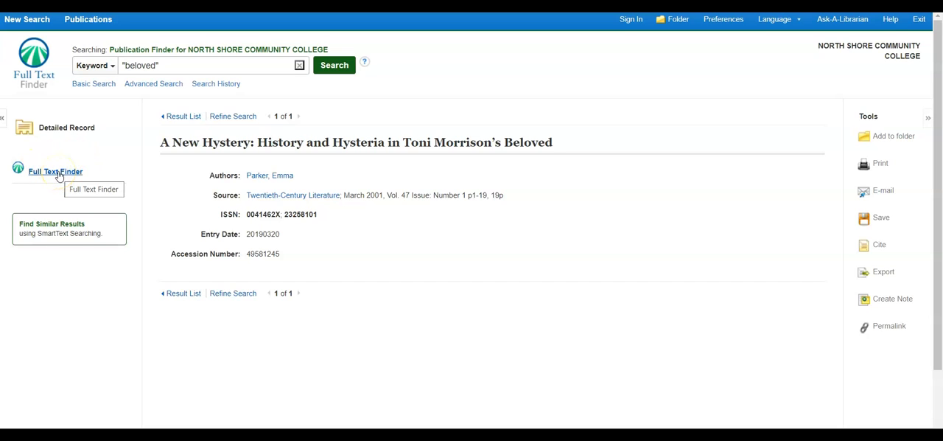
# Show the article's full-text sources and follow the Gale General OneFile link.
pyautogui.click(54, 171)
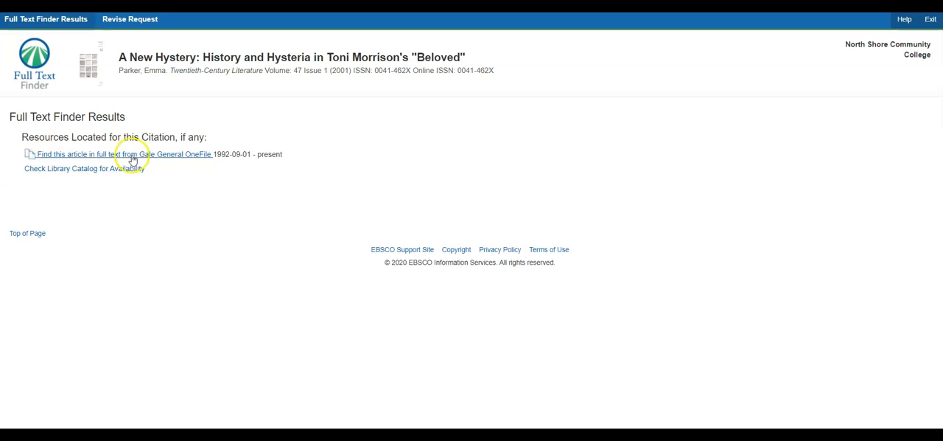
pyautogui.moveTo(155, 154)
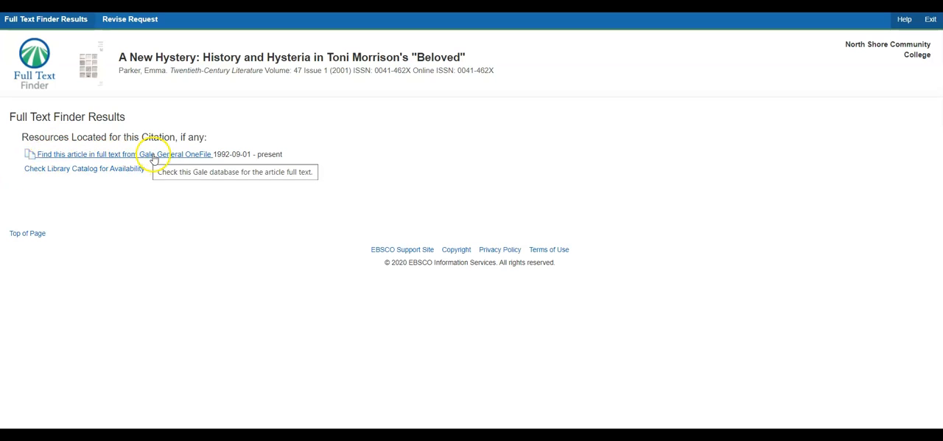
pyautogui.moveTo(83, 155)
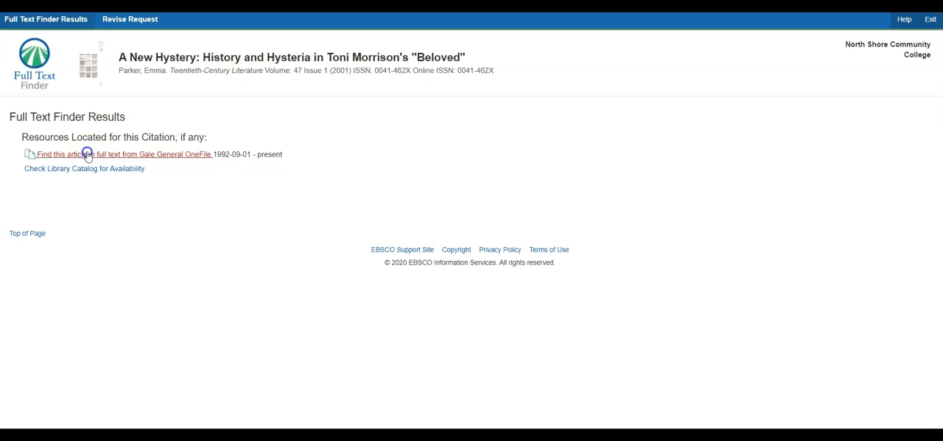
pyautogui.click(121, 154)
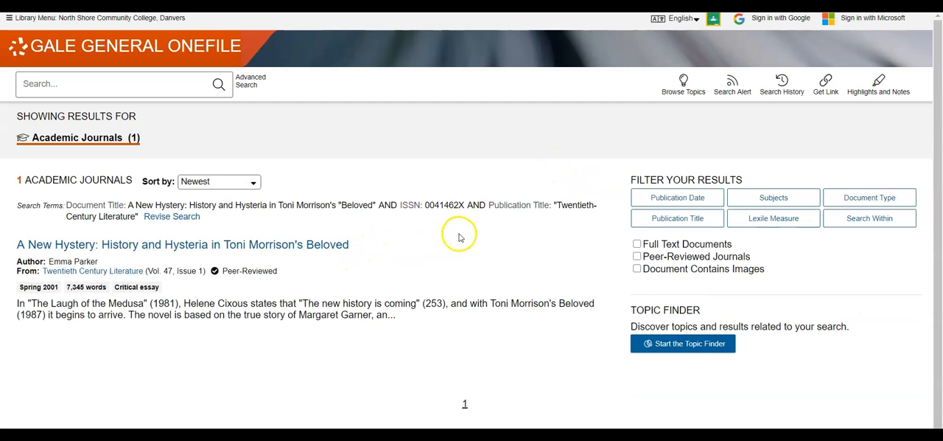
pyautogui.moveTo(325, 278)
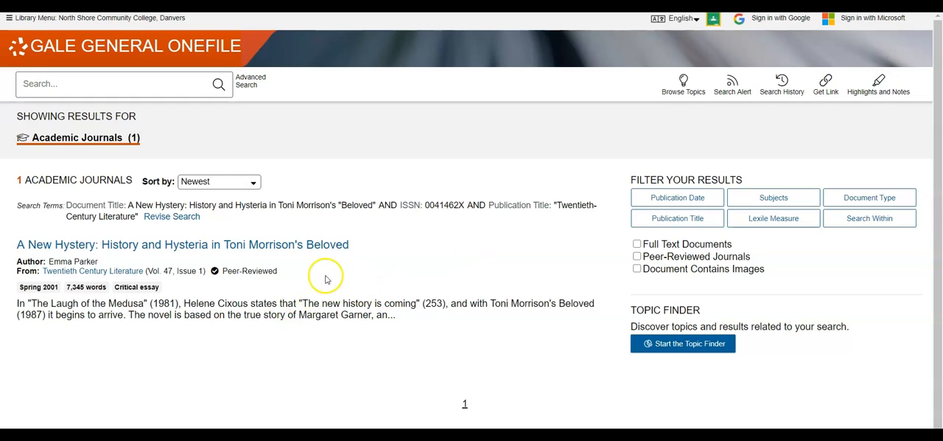
pyautogui.moveTo(316, 266)
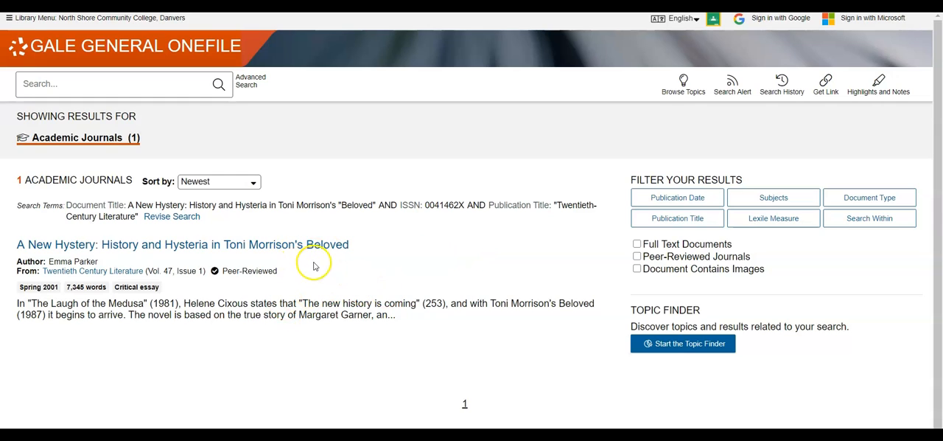
pyautogui.moveTo(250, 244)
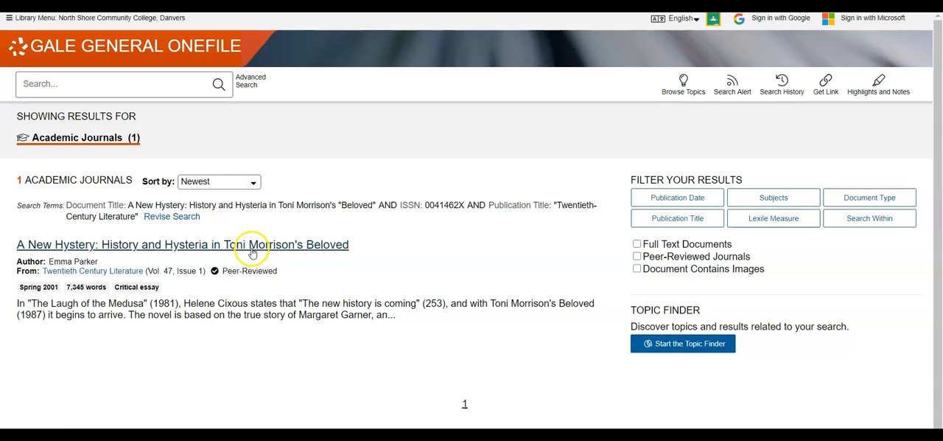
pyautogui.moveTo(381, 226)
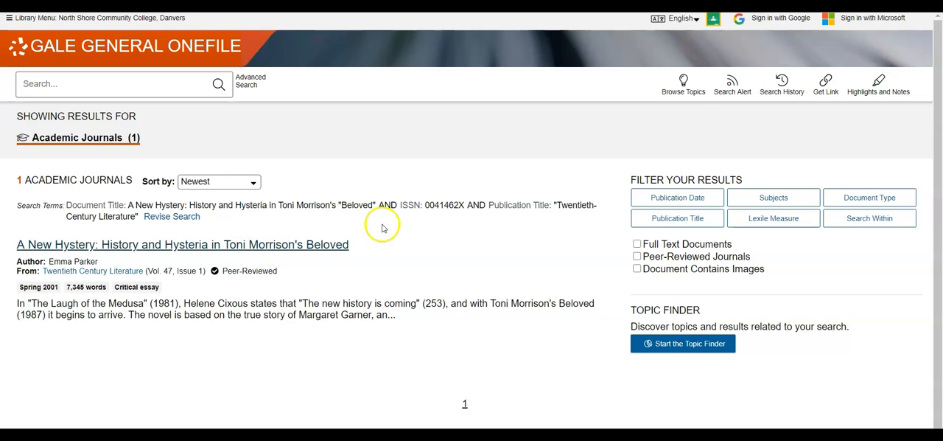
# Open the 'A New Hystery' article's full text from the search results.
pyautogui.click(183, 243)
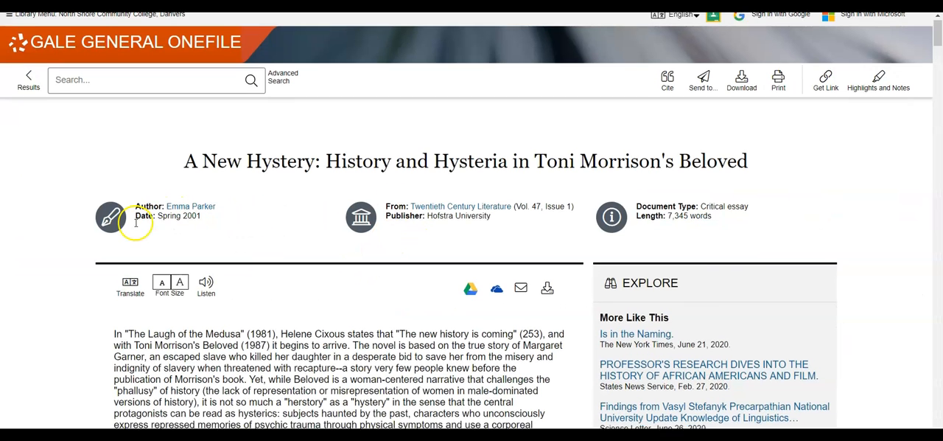
pyautogui.scroll(-3)
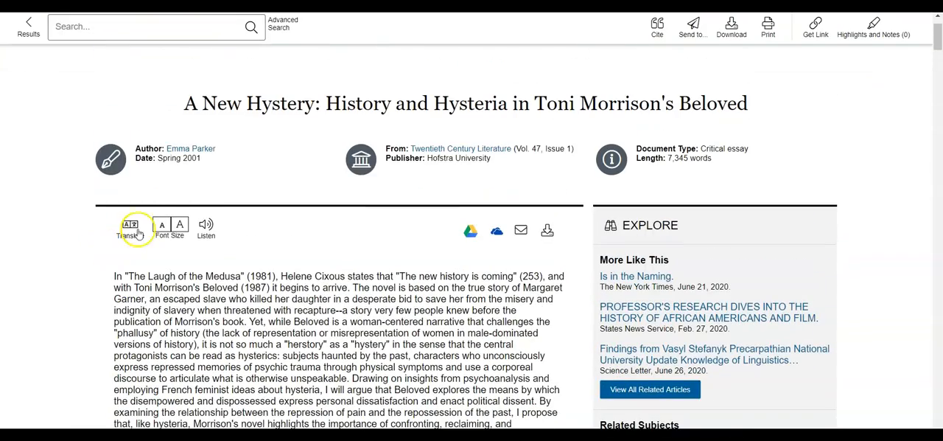
pyautogui.scroll(-3)
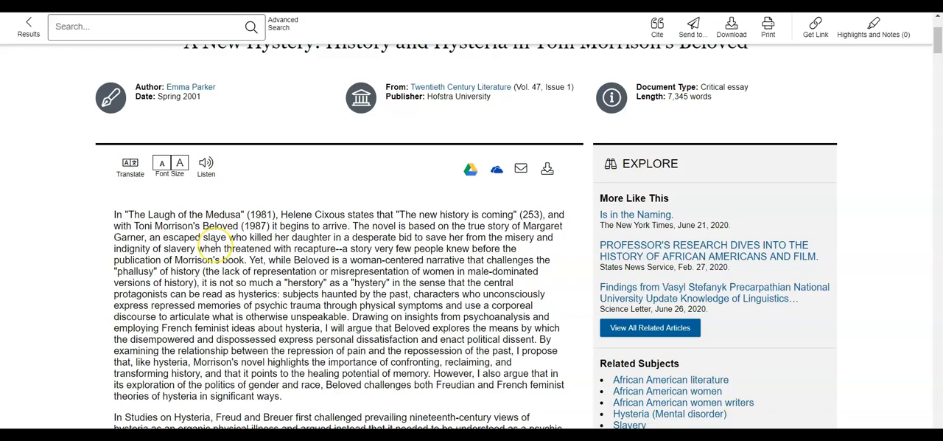
pyautogui.scroll(-3)
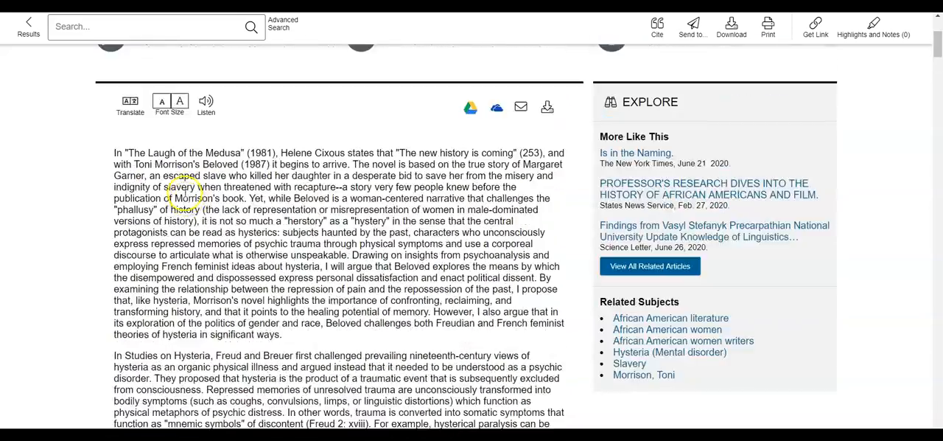
pyautogui.scroll(3)
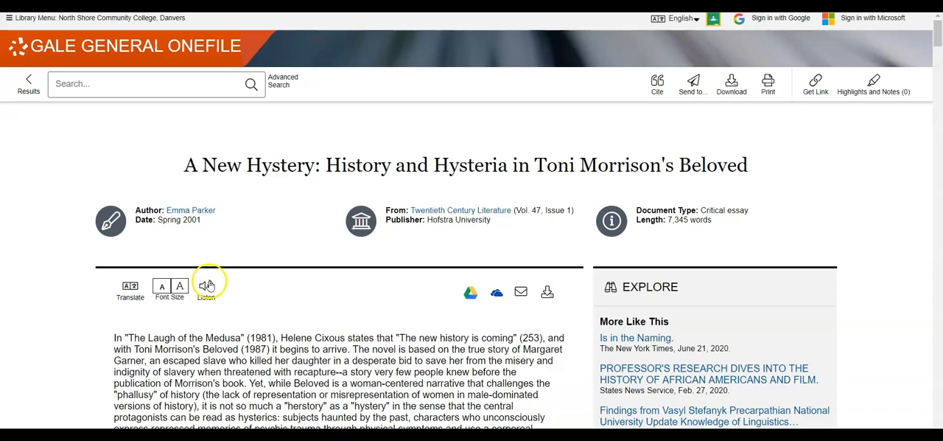
pyautogui.scroll(-3)
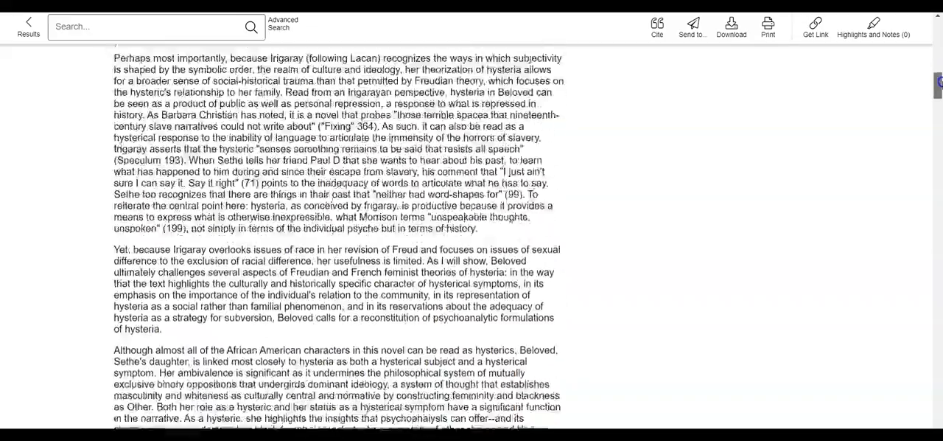
pyautogui.scroll(-3)
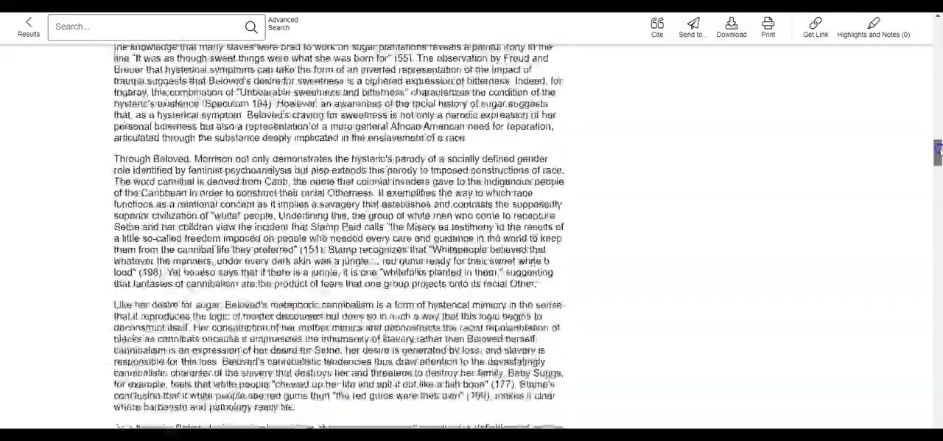
pyautogui.scroll(-3)
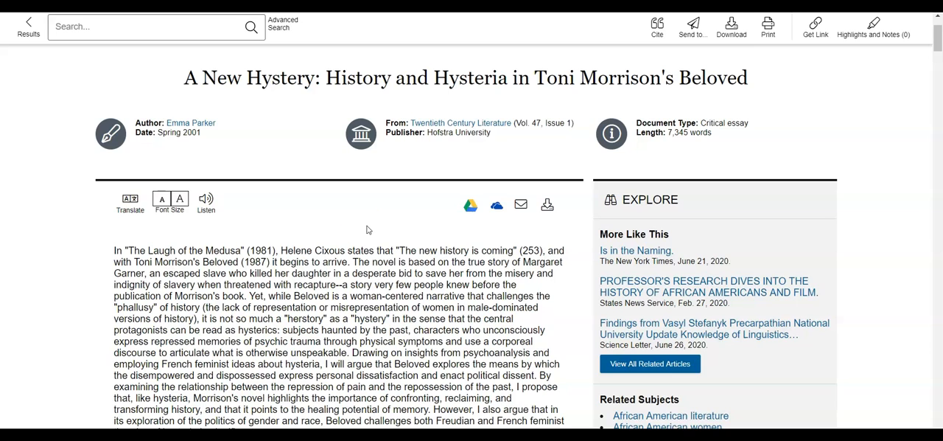
pyautogui.moveTo(350, 234)
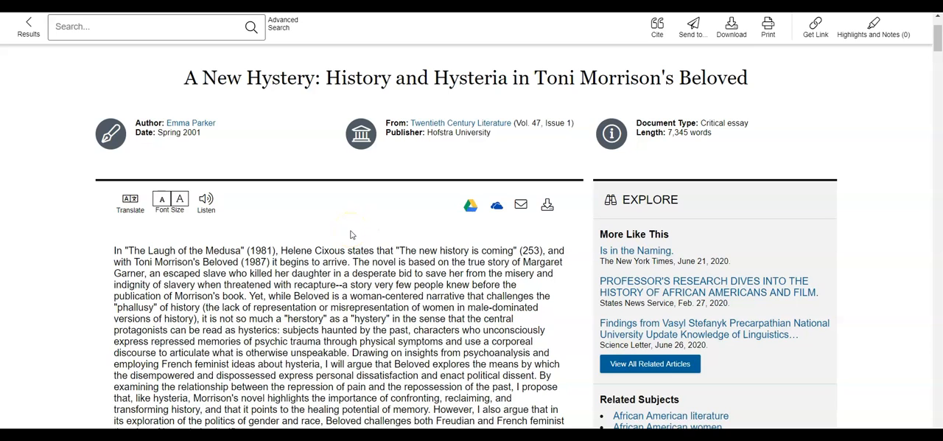
pyautogui.moveTo(371, 229)
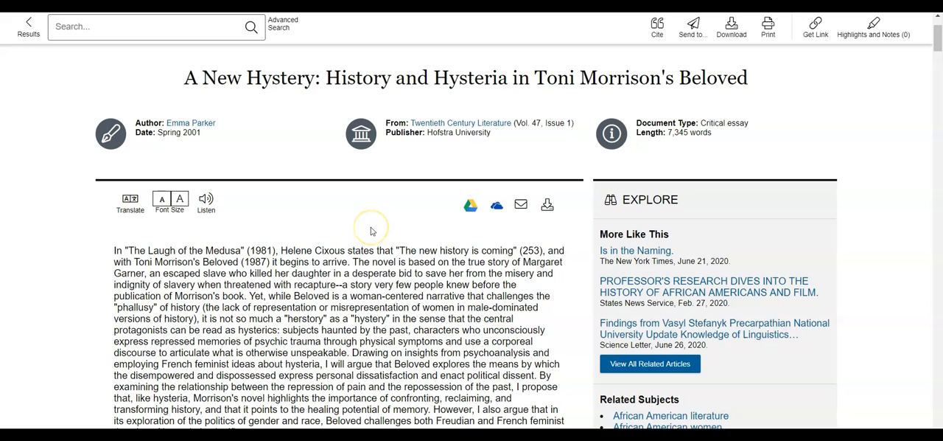
pyautogui.moveTo(361, 229)
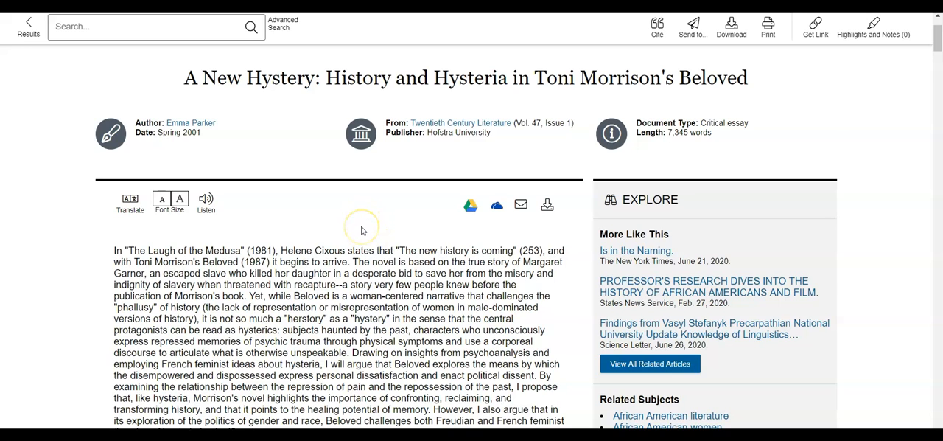
pyautogui.scroll(-3)
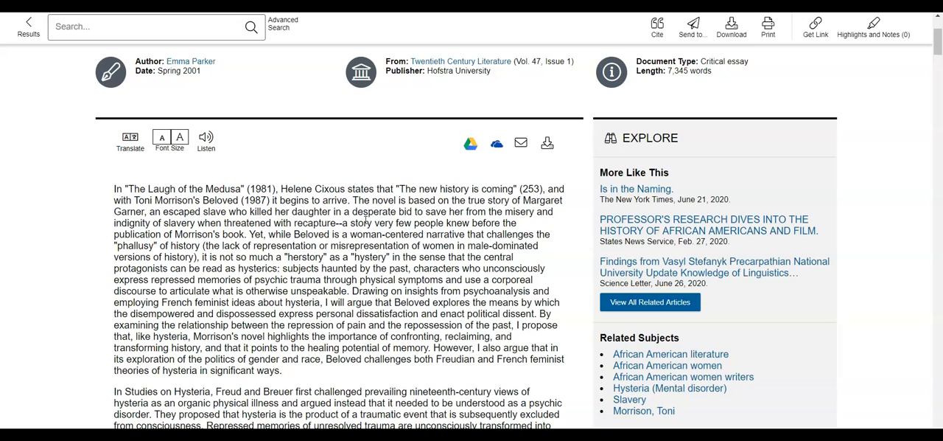
pyautogui.moveTo(433, 113)
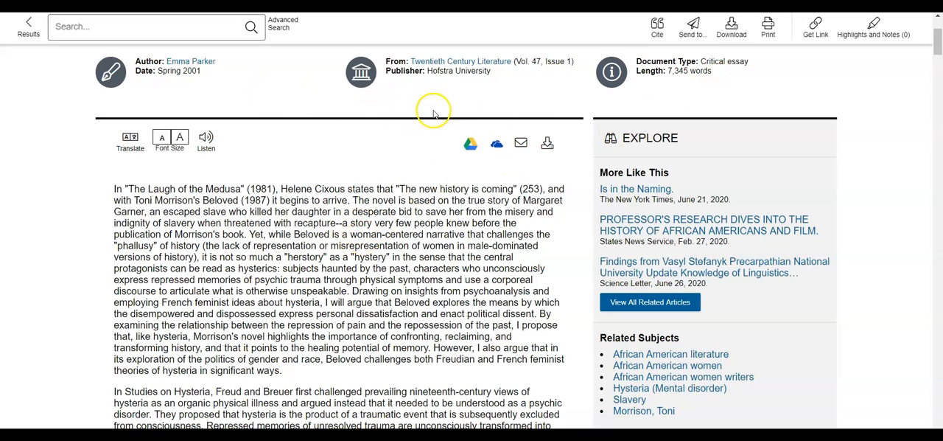
pyautogui.moveTo(376, 175)
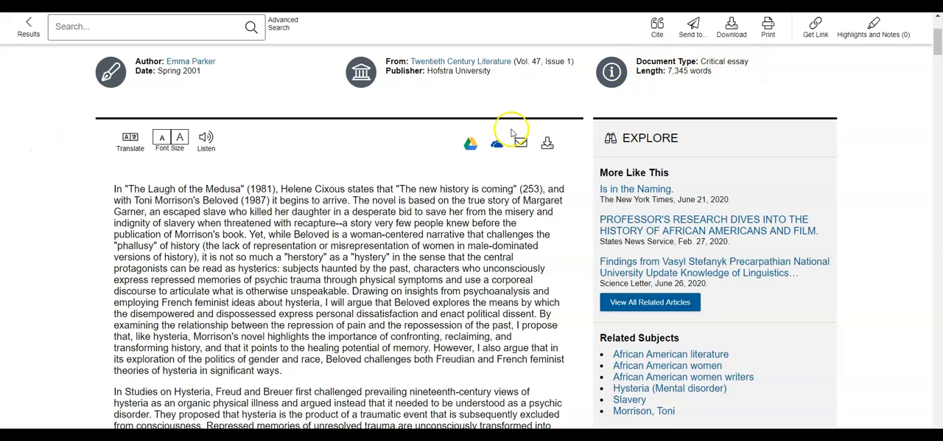
pyautogui.scroll(-3)
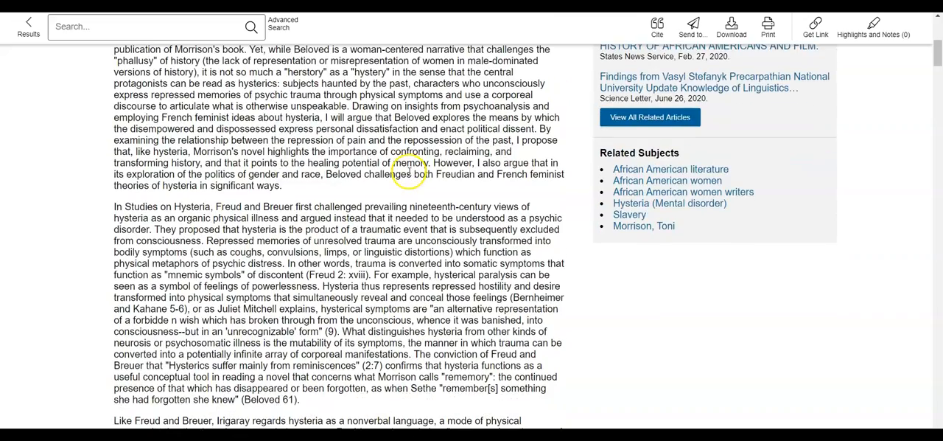
pyautogui.scroll(-3)
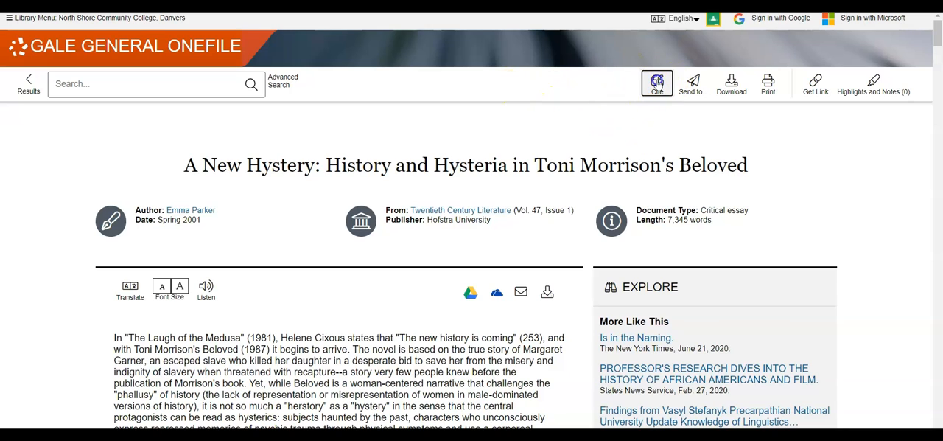
# Bring up the article's MLA 8th Edition citation and select its full text.
pyautogui.click(657, 83)
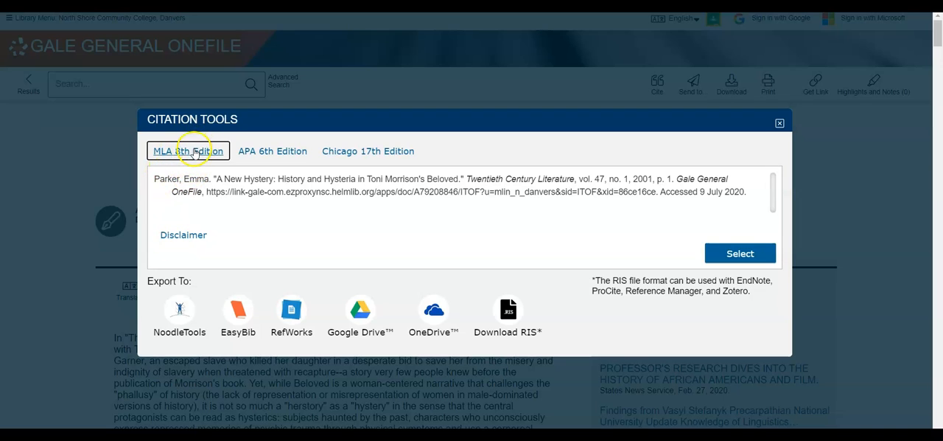
pyautogui.click(188, 151)
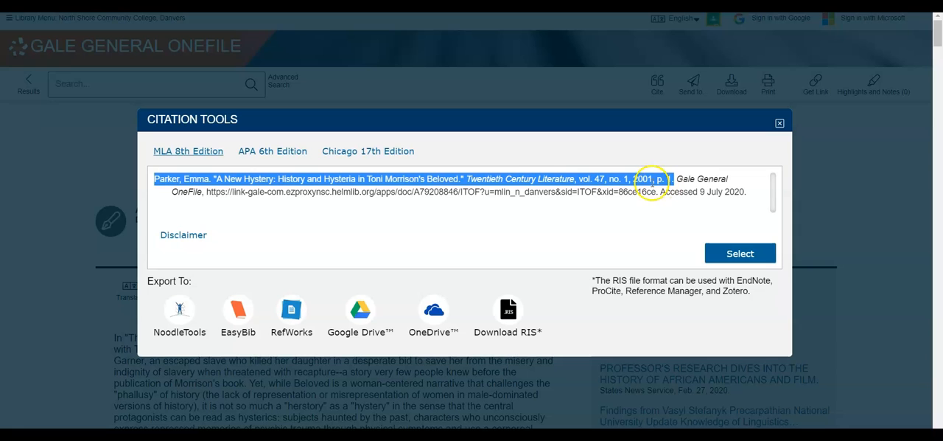
pyautogui.click(779, 123)
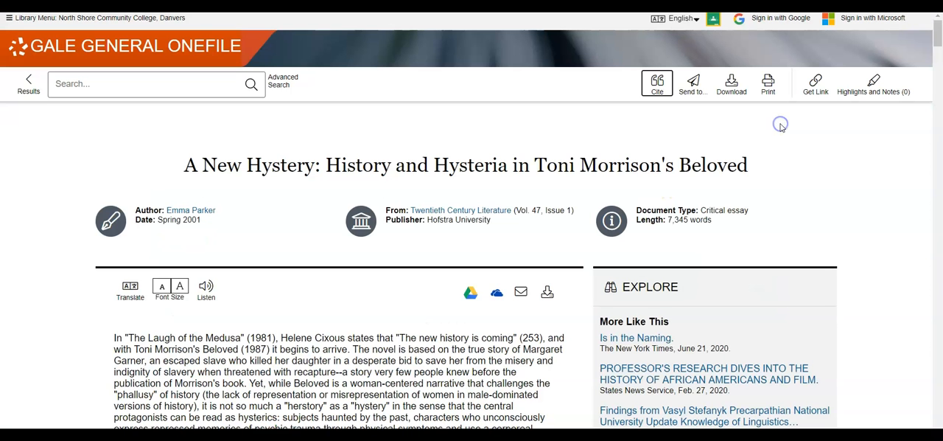
pyautogui.click(655, 83)
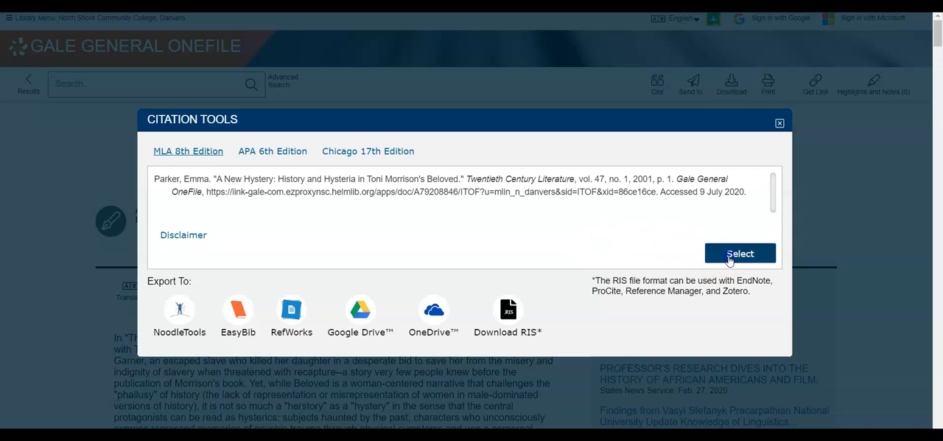
pyautogui.click(740, 253)
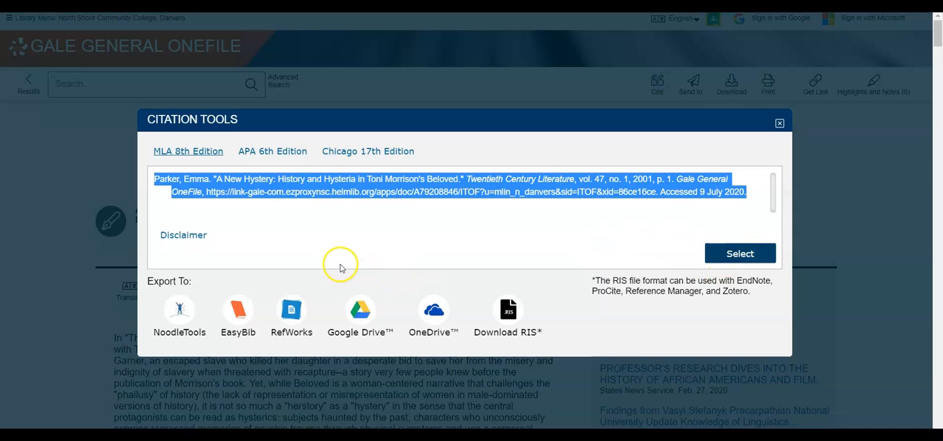
pyautogui.moveTo(342, 249)
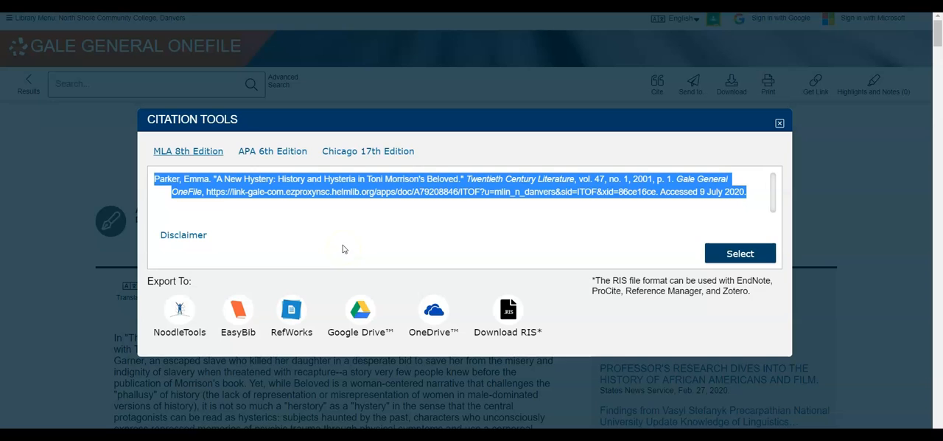
pyautogui.moveTo(620, 115)
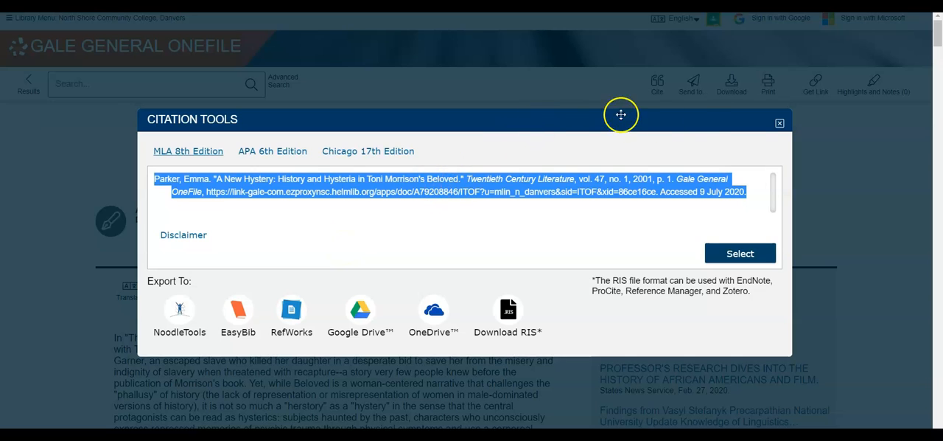
pyautogui.moveTo(436, 55)
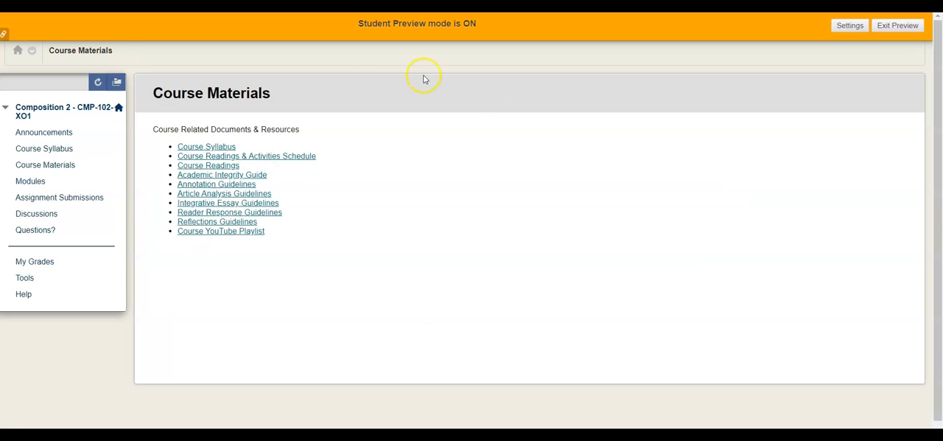
pyautogui.moveTo(310, 88)
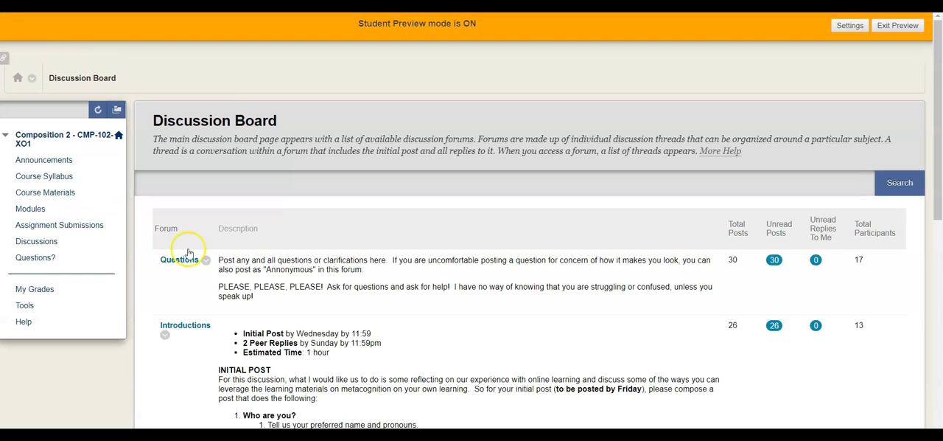
# Scroll the Discussion Board to the Article Selection forum entry.
pyautogui.scroll(-3)
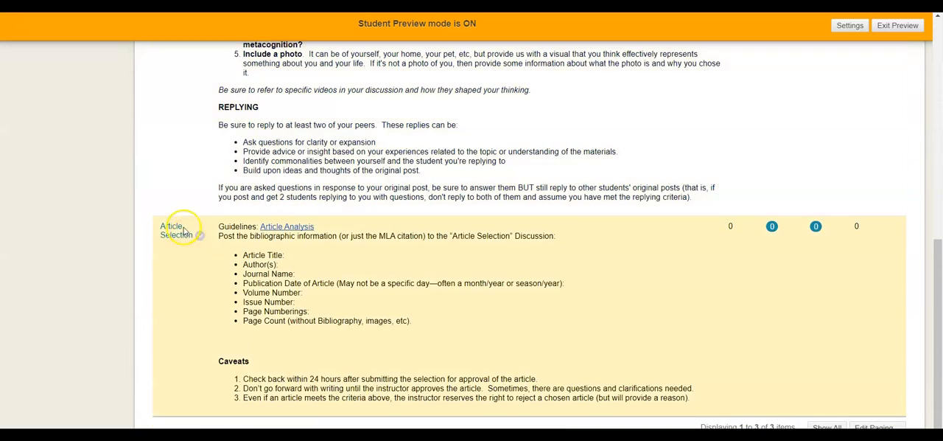
pyautogui.moveTo(287, 226)
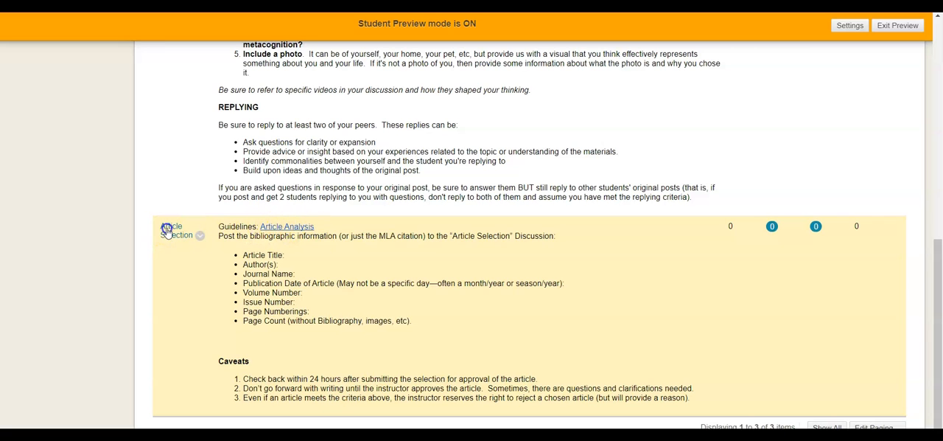
# Start a new Article Selection forum thread with the subject 'My Article'.
pyautogui.click(177, 230)
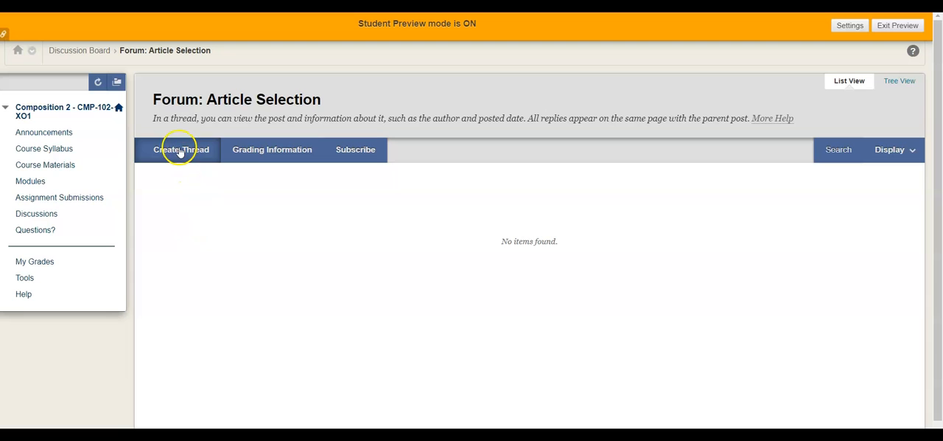
pyautogui.click(182, 149)
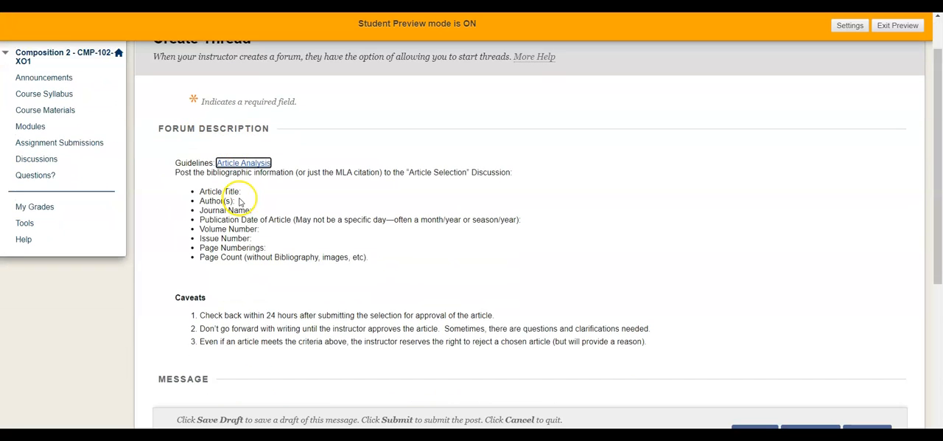
pyautogui.scroll(-3)
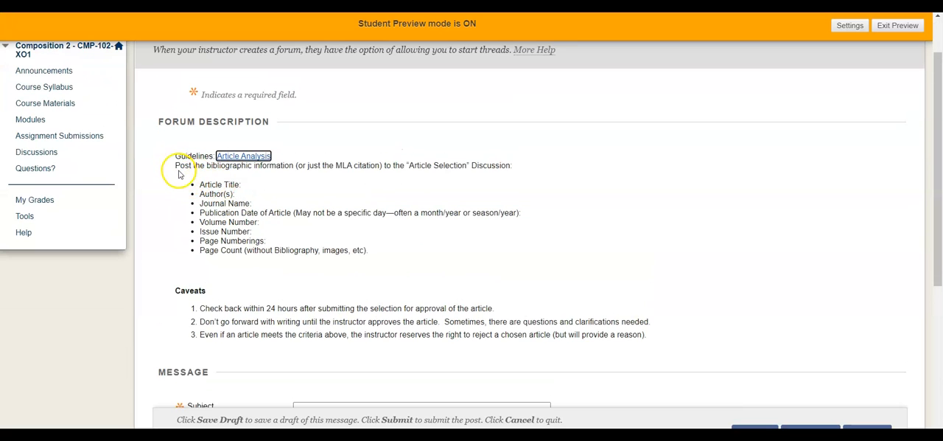
pyautogui.scroll(-3)
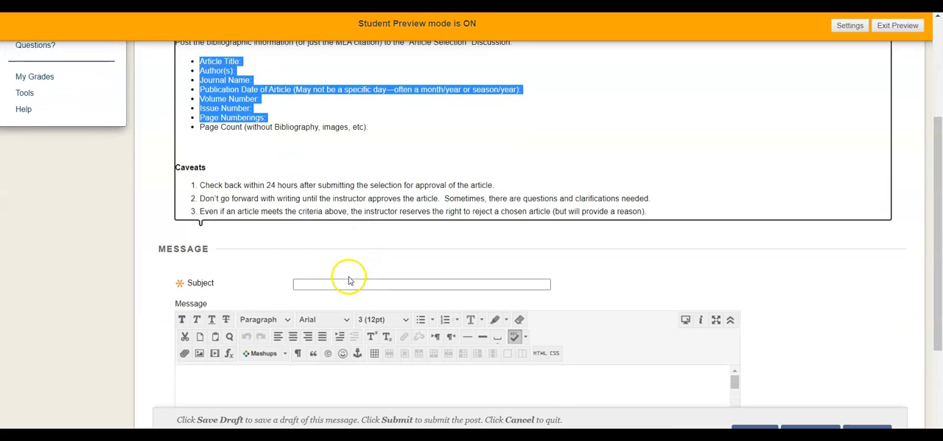
pyautogui.click(421, 283)
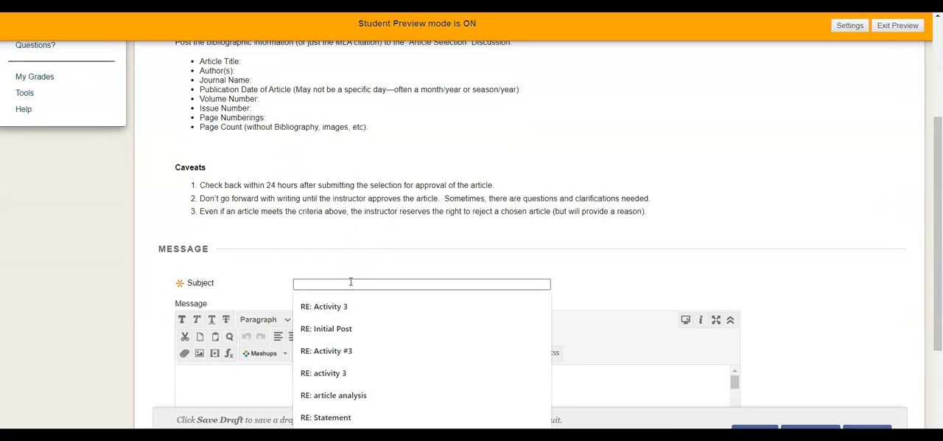
pyautogui.write('My Article')
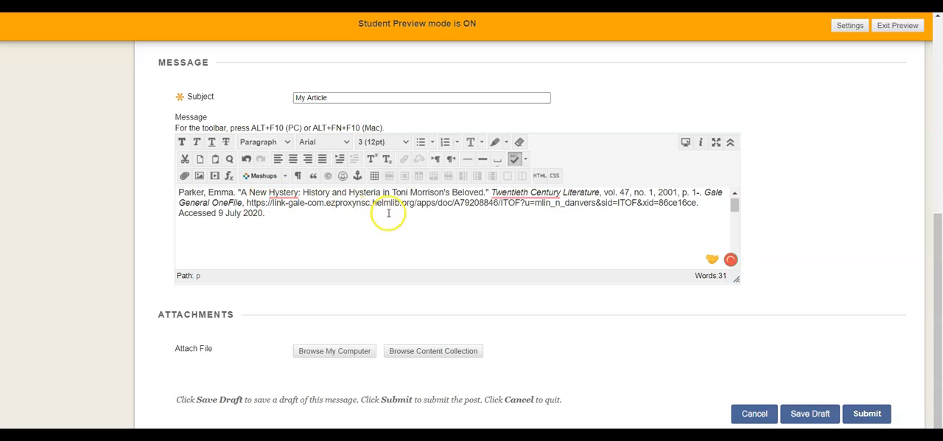
pyautogui.moveTo(266, 206)
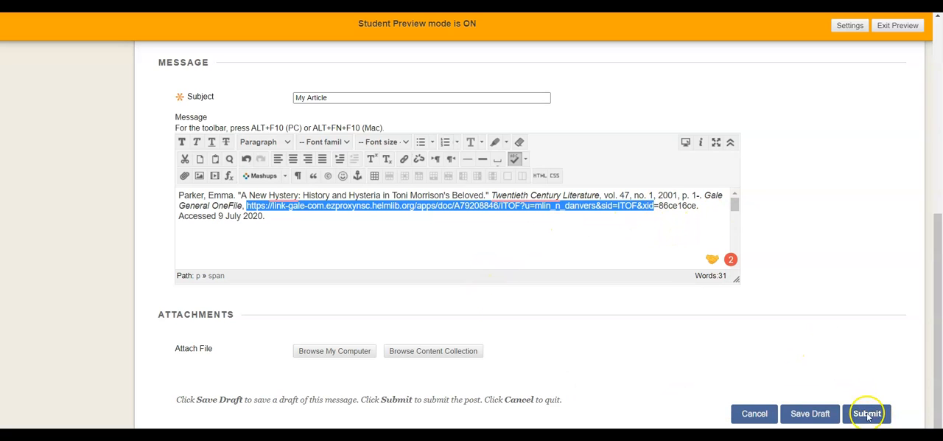
pyautogui.moveTo(858, 404)
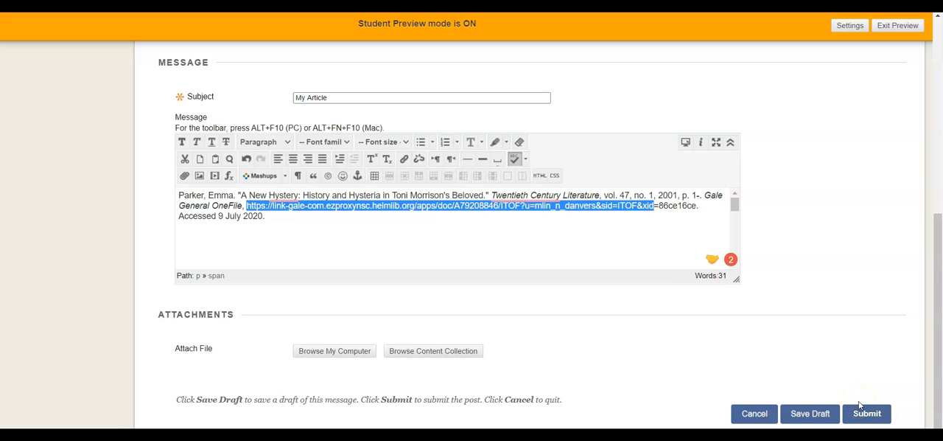
pyautogui.moveTo(845, 401)
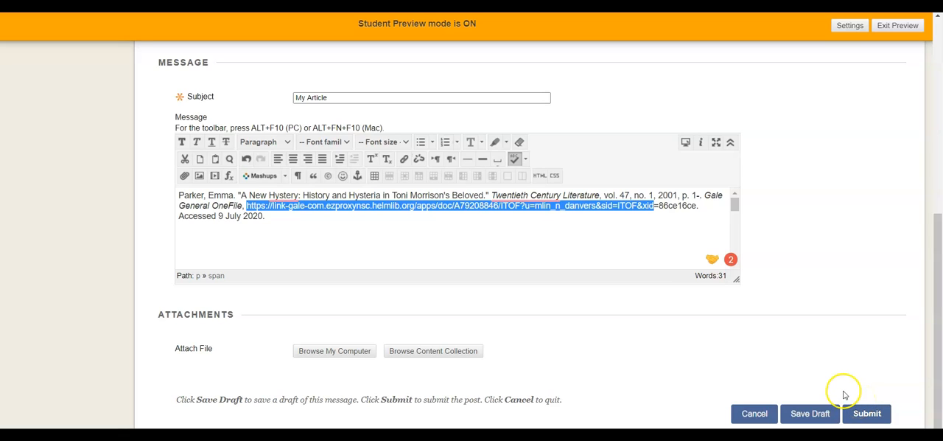
pyautogui.moveTo(702, 353)
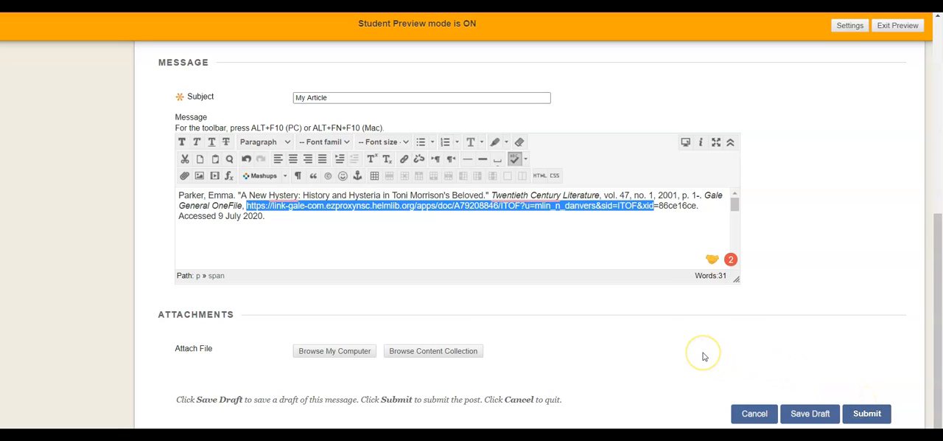
pyautogui.moveTo(771, 394)
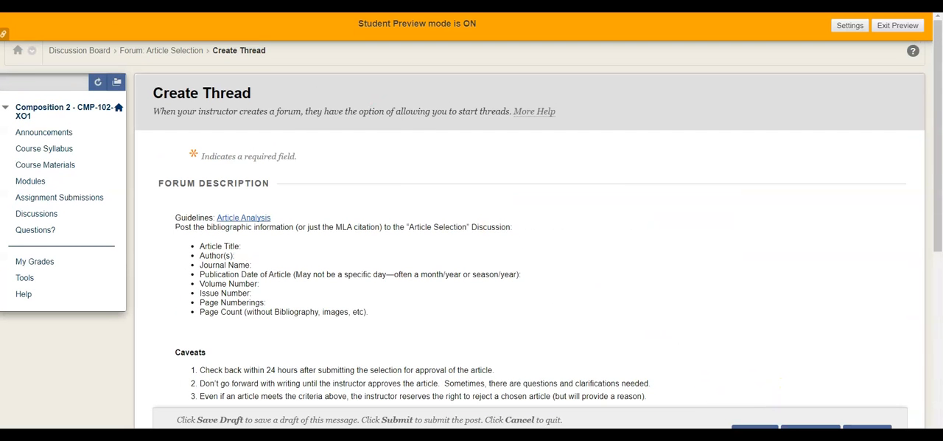
# Scroll the Article Analysis guidelines past Caveats and Read the Article to the six key areas.
pyautogui.click(244, 217)
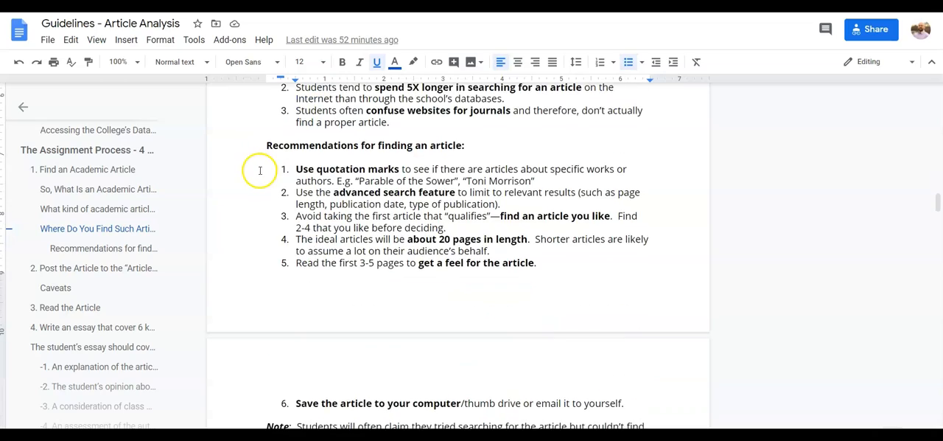
pyautogui.scroll(-3)
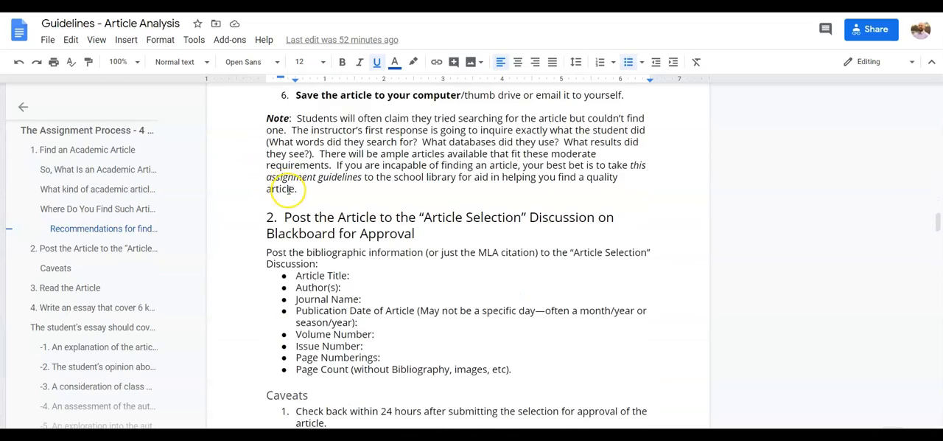
pyautogui.scroll(-3)
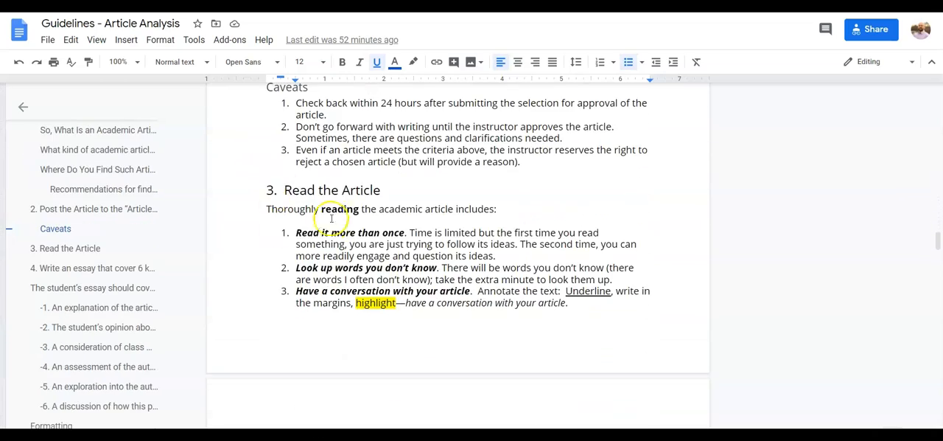
pyautogui.scroll(-3)
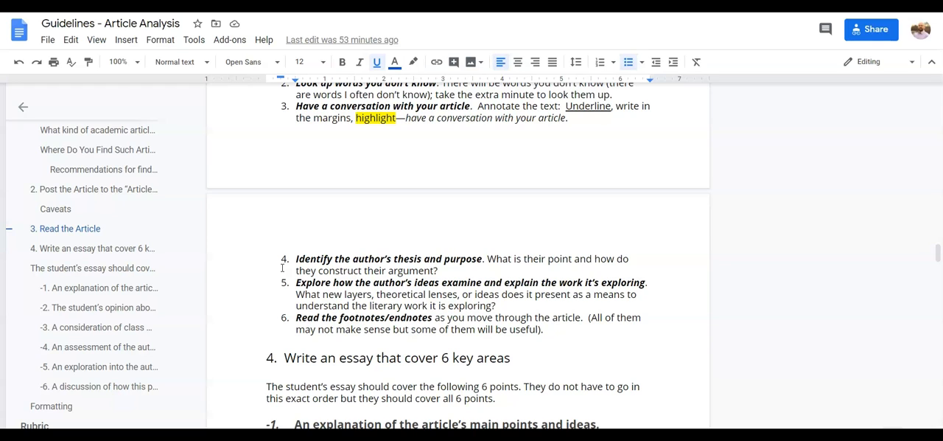
pyautogui.scroll(-3)
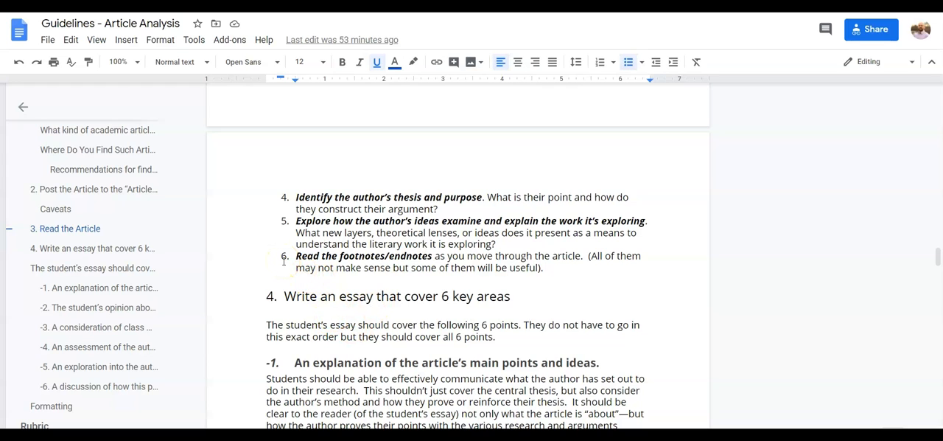
pyautogui.scroll(-3)
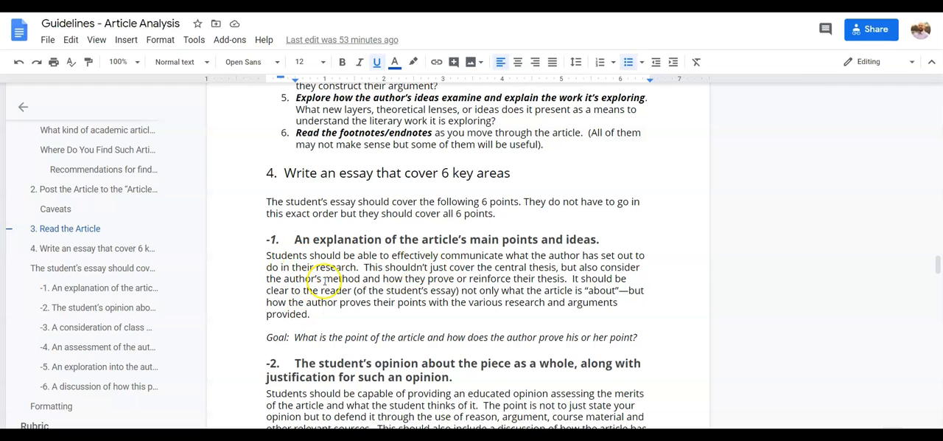
pyautogui.scroll(-3)
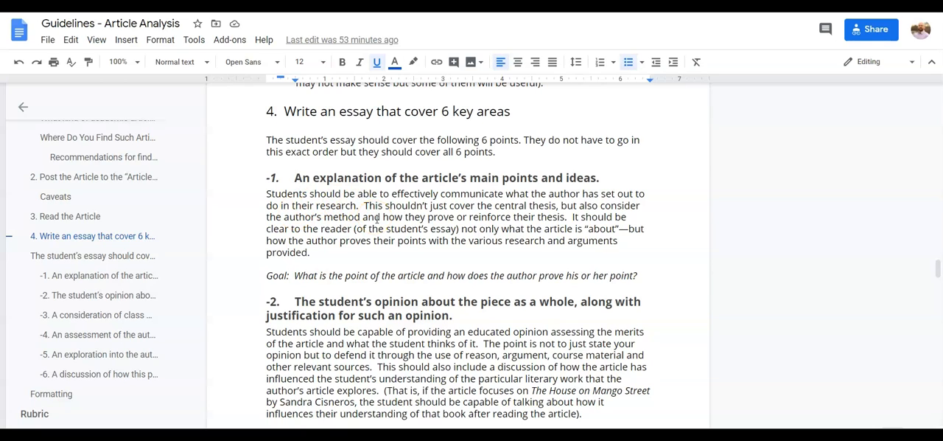
pyautogui.scroll(-3)
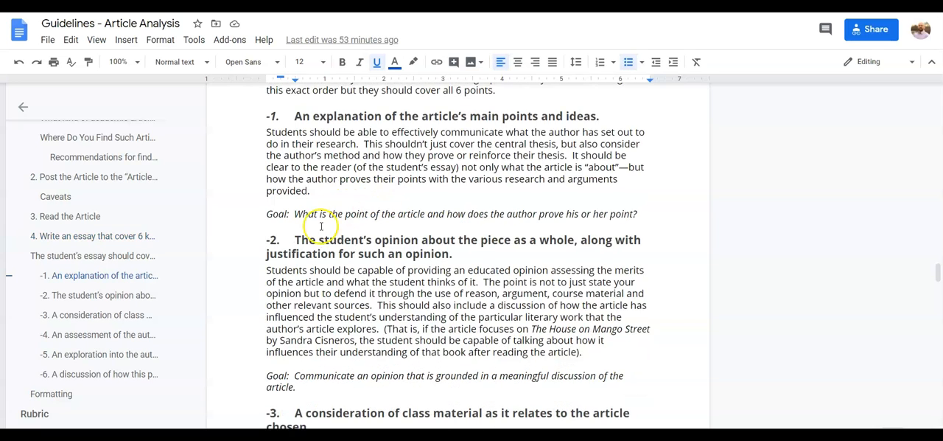
pyautogui.scroll(-3)
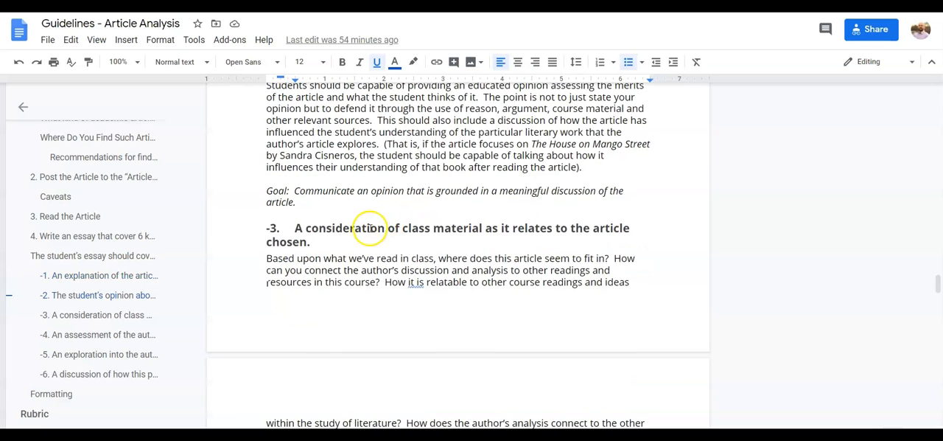
pyautogui.scroll(-3)
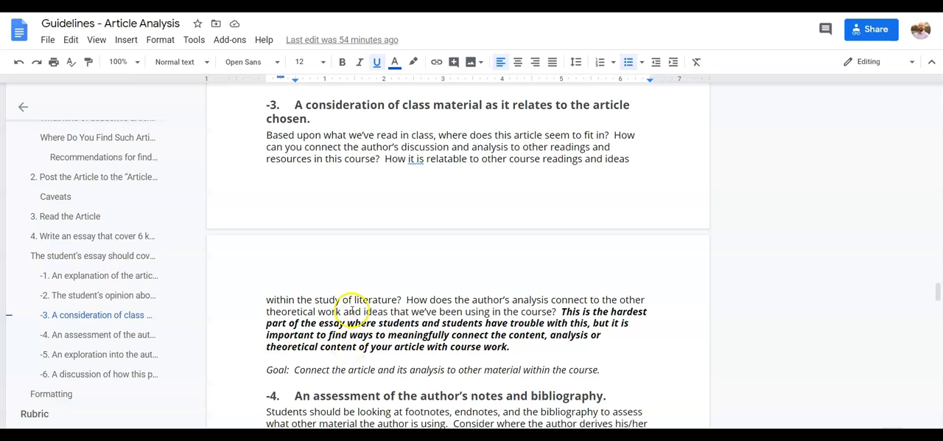
pyautogui.scroll(-3)
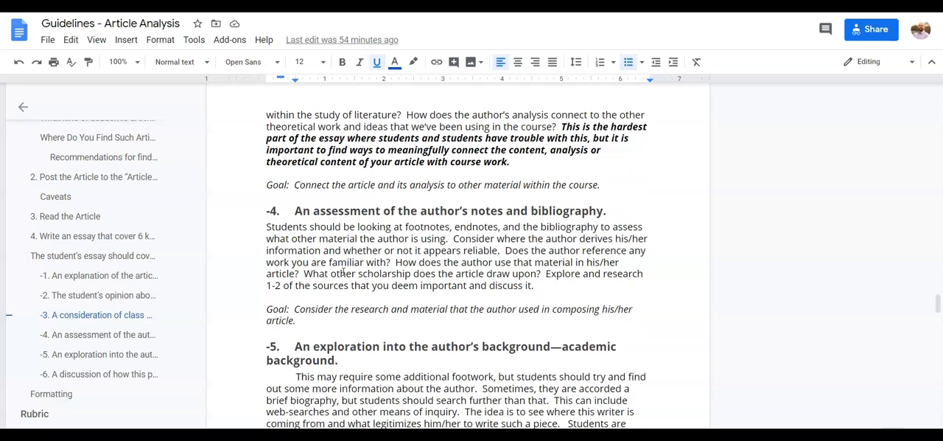
pyautogui.scroll(-3)
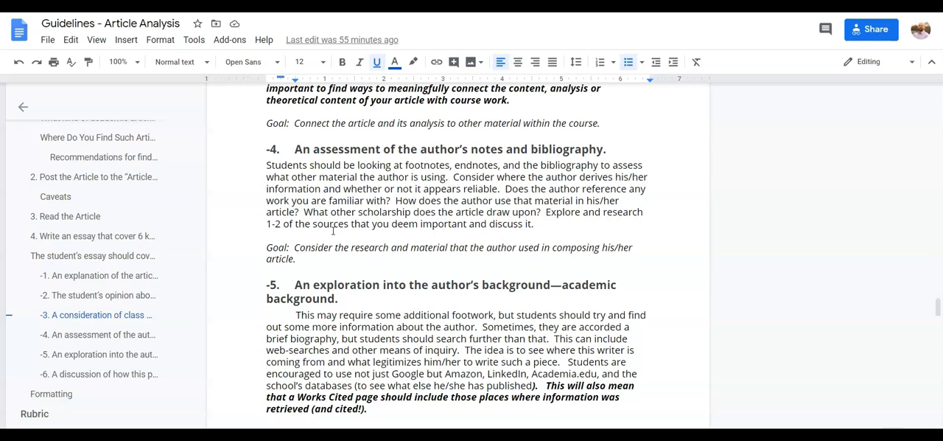
pyautogui.scroll(-3)
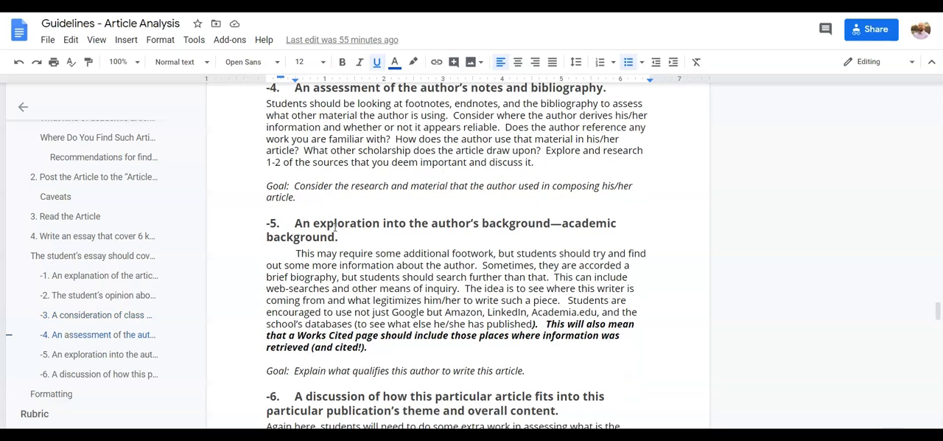
pyautogui.scroll(-3)
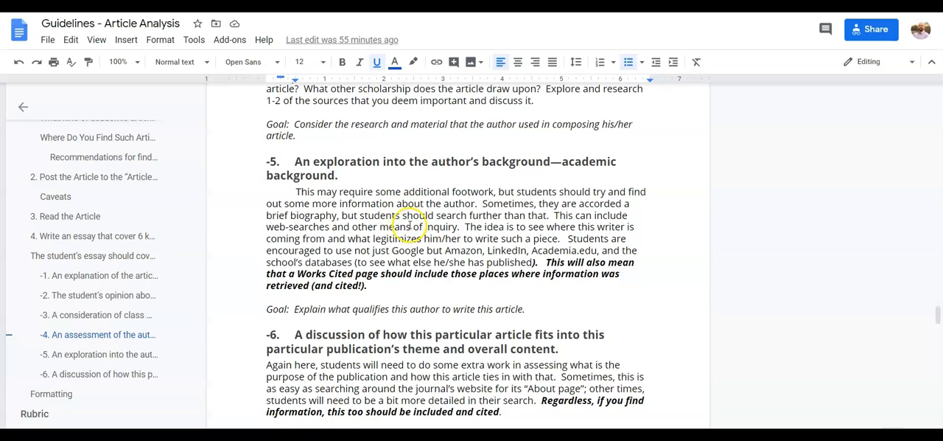
pyautogui.moveTo(407, 227)
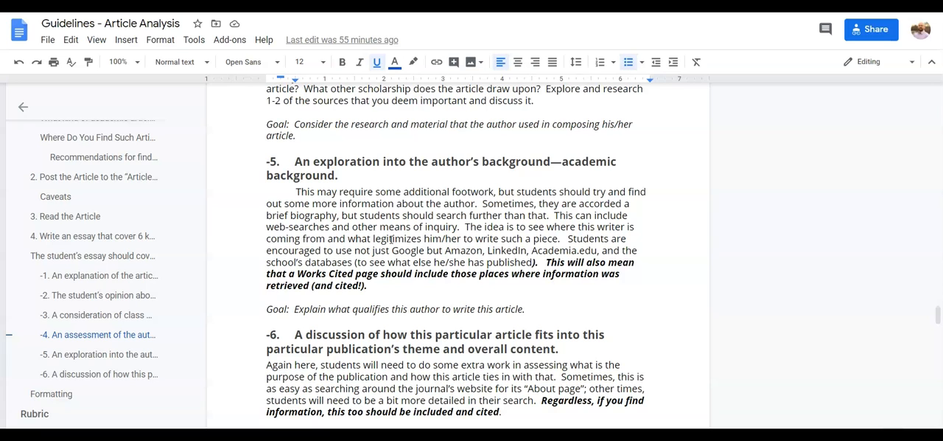
pyautogui.scroll(-3)
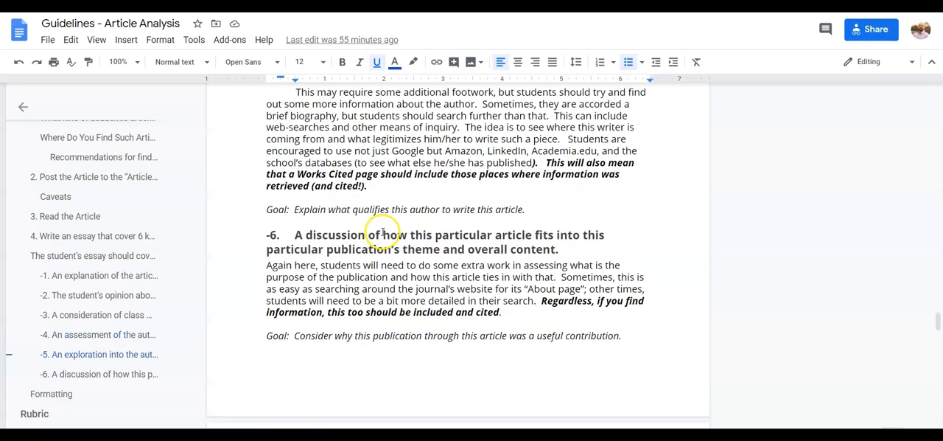